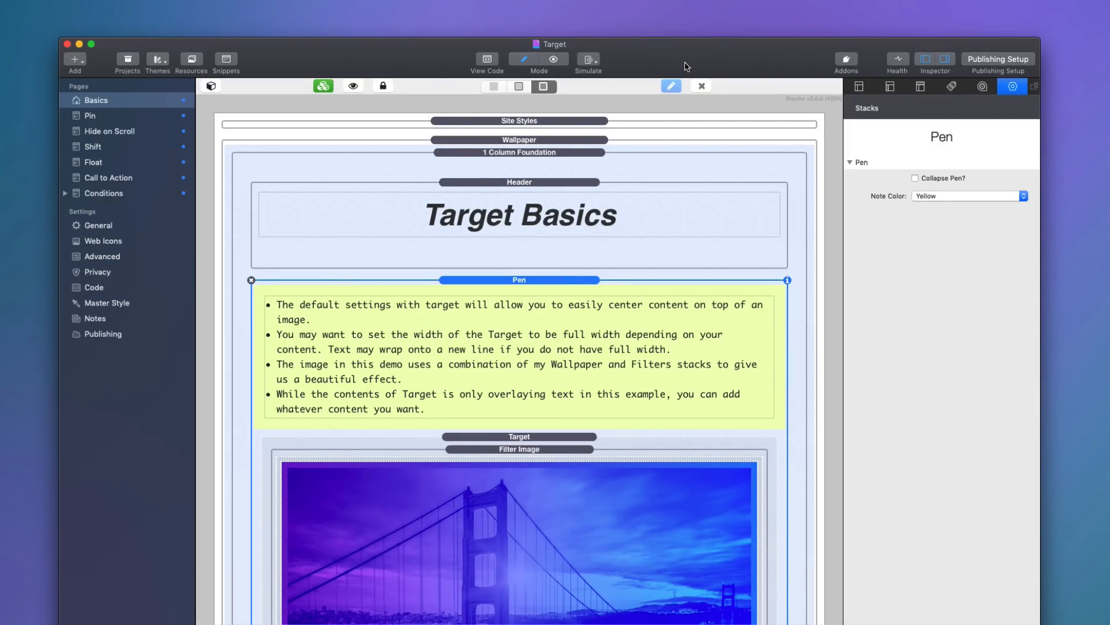
{"action": "mouse_move", "coordinate": [507, 262]}
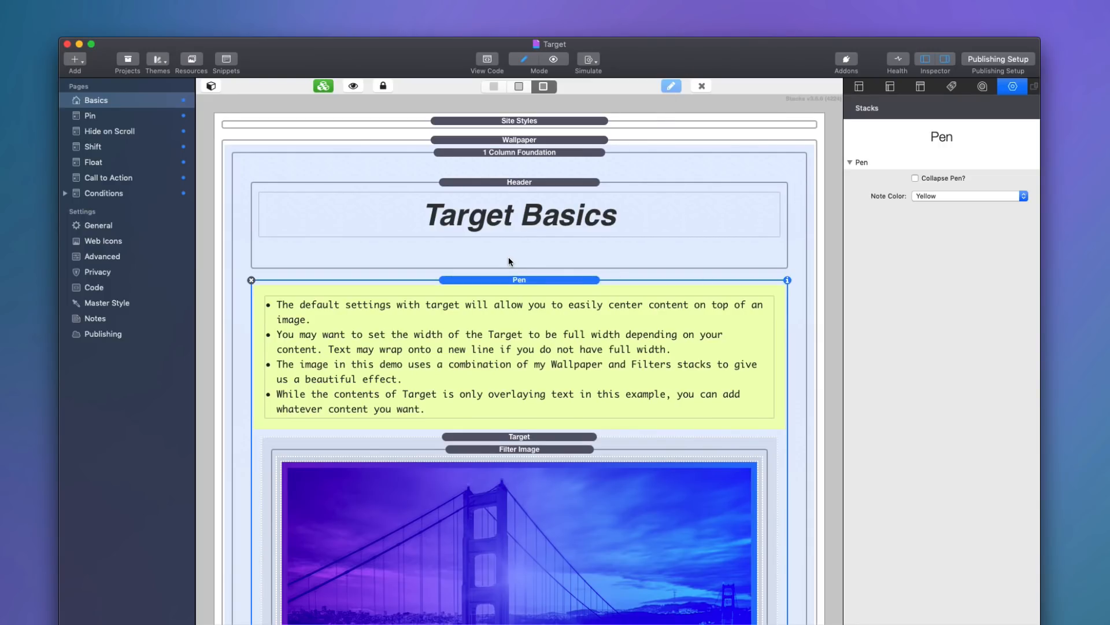
Place a Filter Image stack in Background Content and a Header stack in Target Content.
{"action": "scroll", "scroll_direction": "down", "scroll_amount": 3}
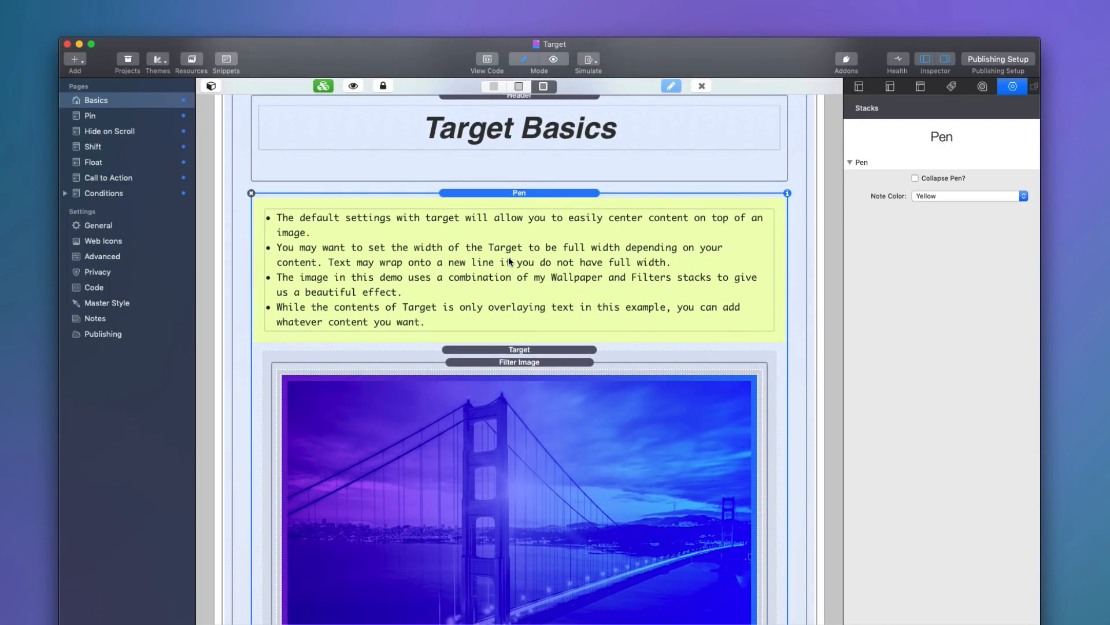
{"action": "scroll", "scroll_direction": "up", "scroll_amount": 3}
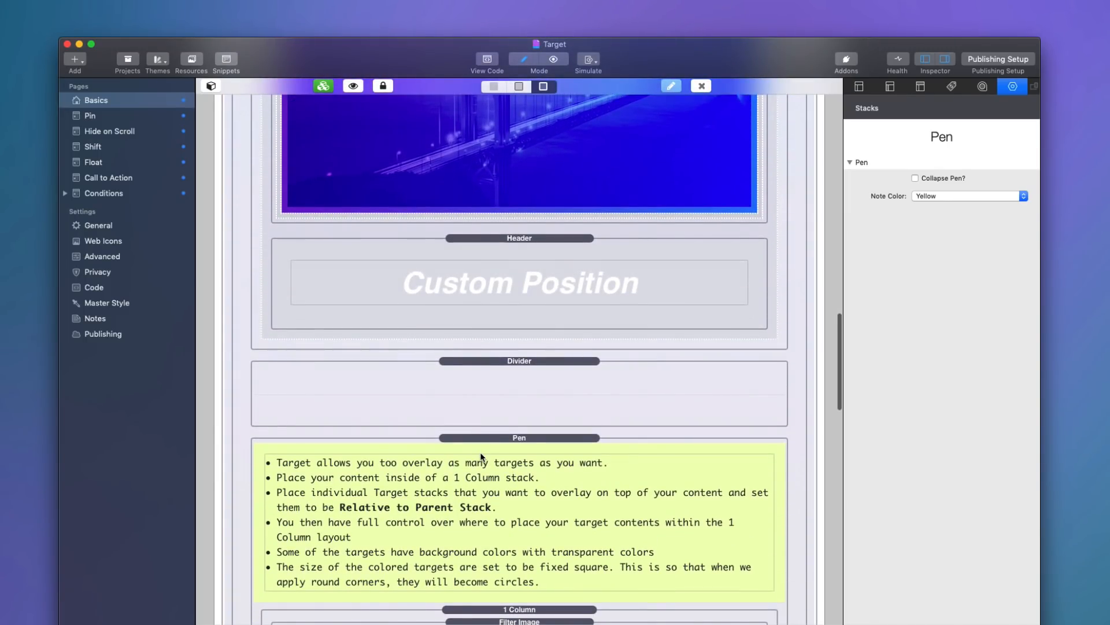
{"action": "scroll", "scroll_direction": "down", "scroll_amount": 3}
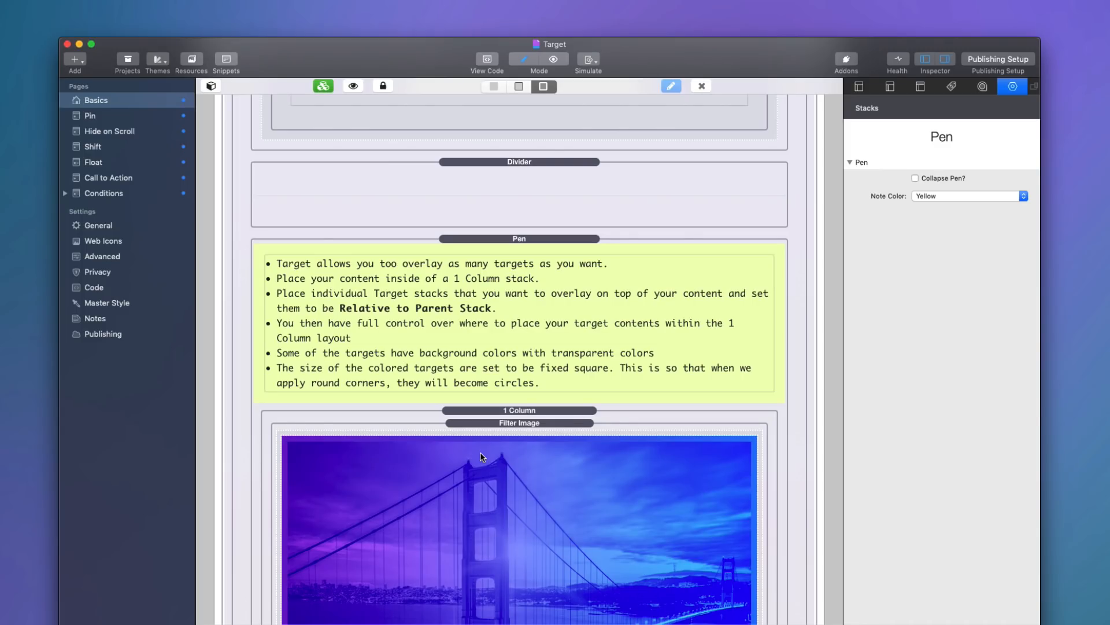
{"action": "scroll", "scroll_direction": "up", "scroll_amount": 3}
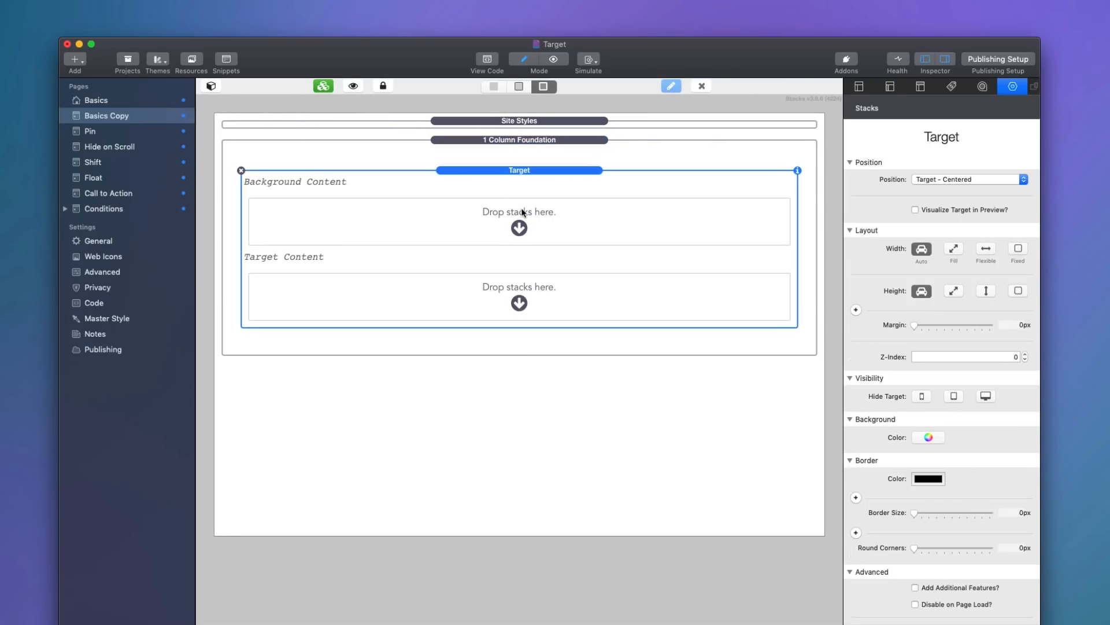
{"action": "mouse_move", "coordinate": [454, 211]}
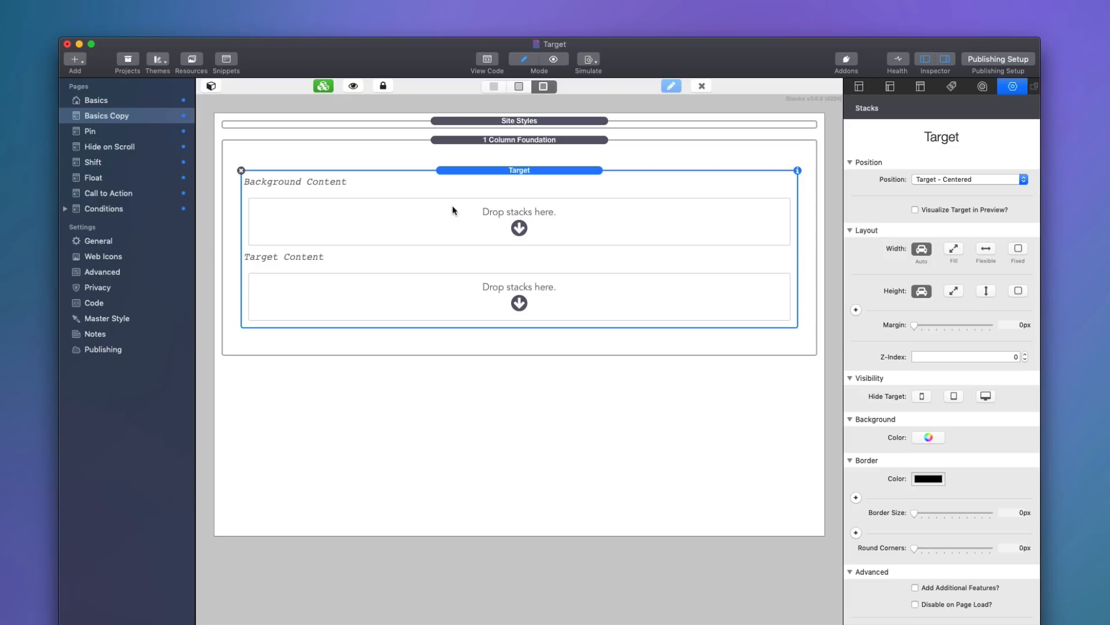
{"action": "mouse_move", "coordinate": [415, 232]}
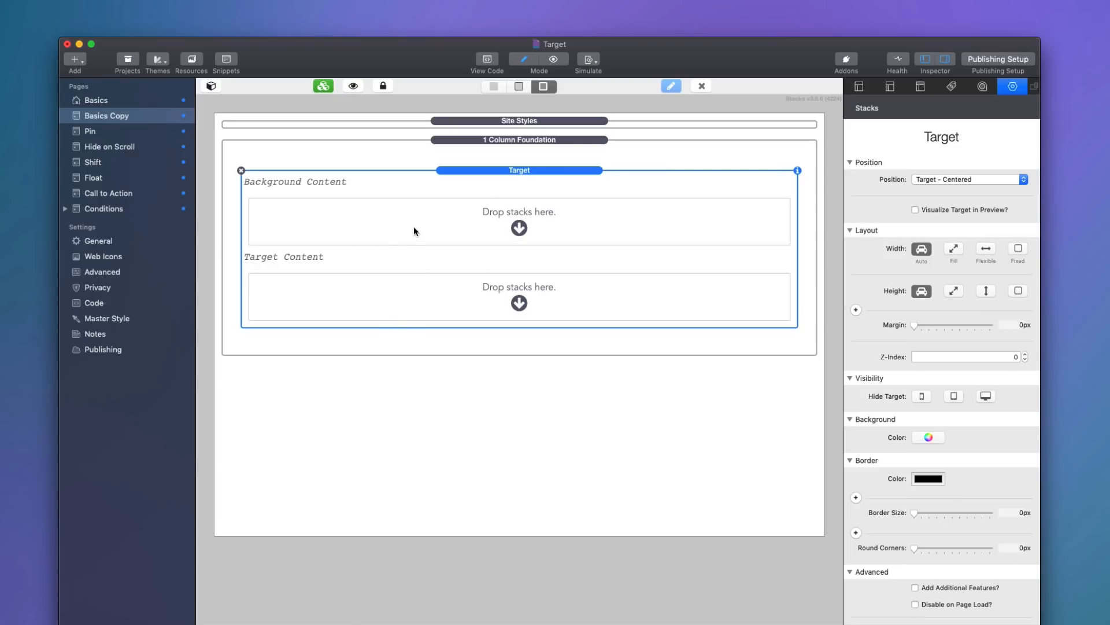
{"action": "mouse_move", "coordinate": [467, 309]}
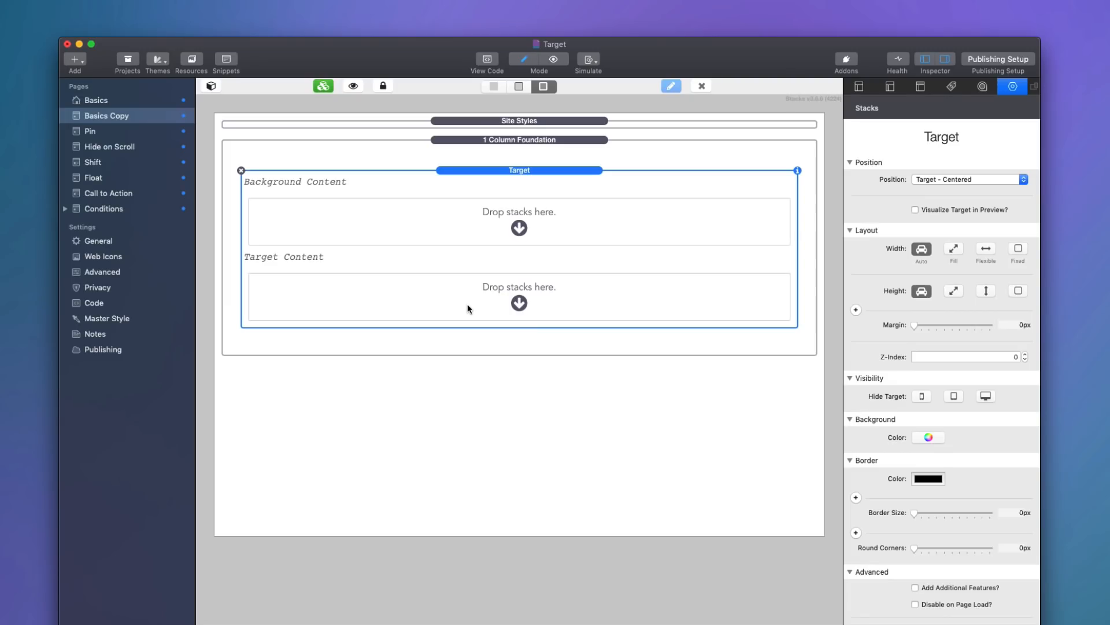
{"action": "left_click", "coordinate": [519, 221]}
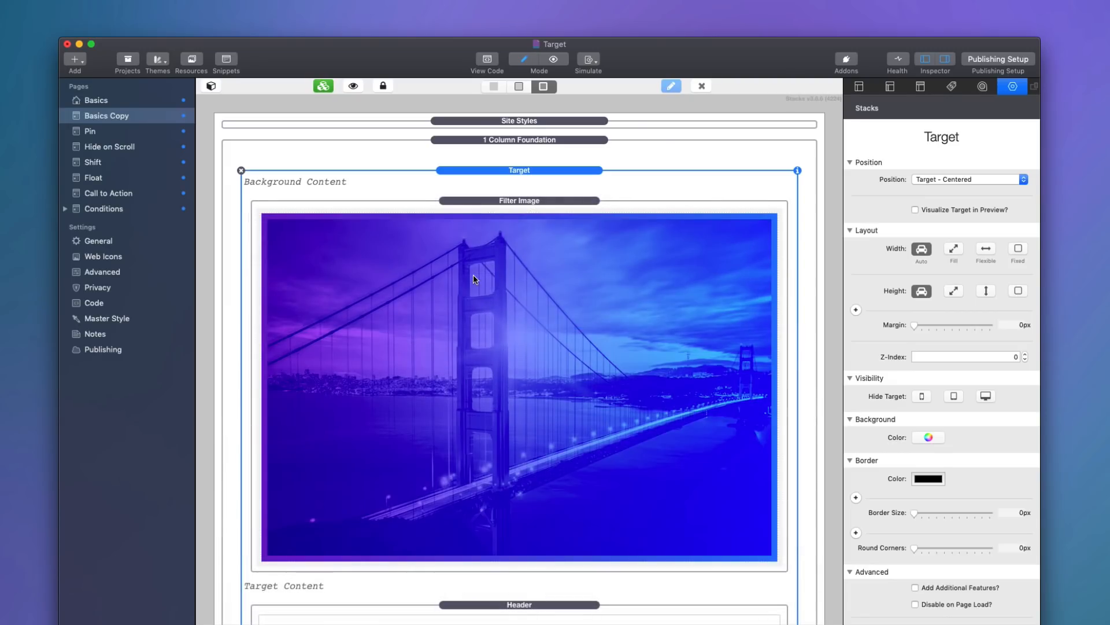
{"action": "mouse_move", "coordinate": [492, 362]}
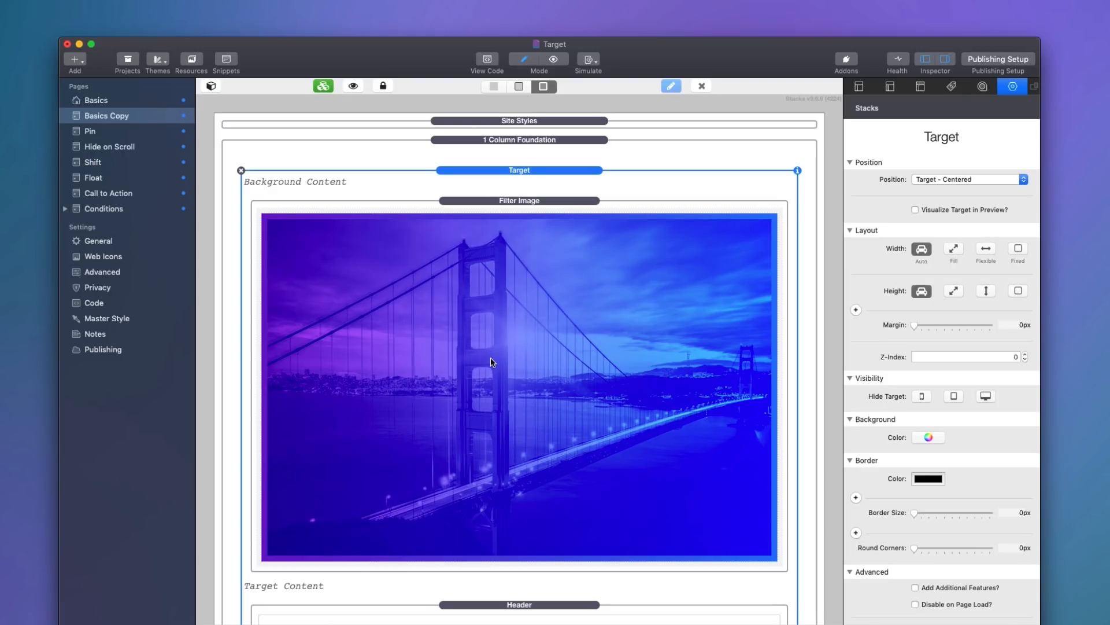
{"action": "scroll", "scroll_direction": "down", "scroll_amount": 3}
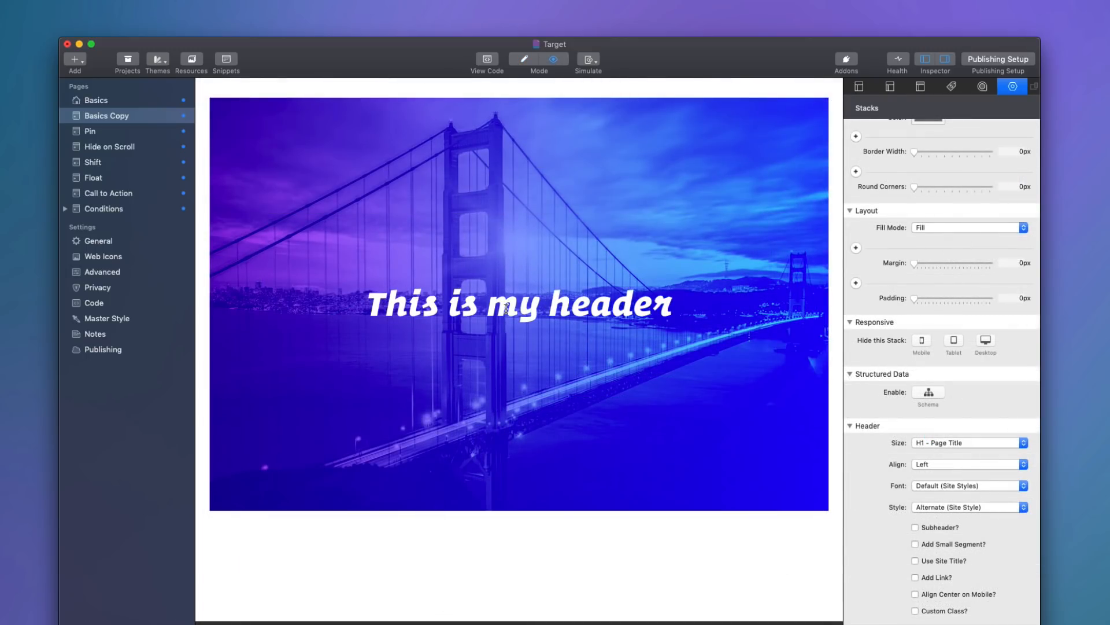
{"action": "mouse_move", "coordinate": [605, 442]}
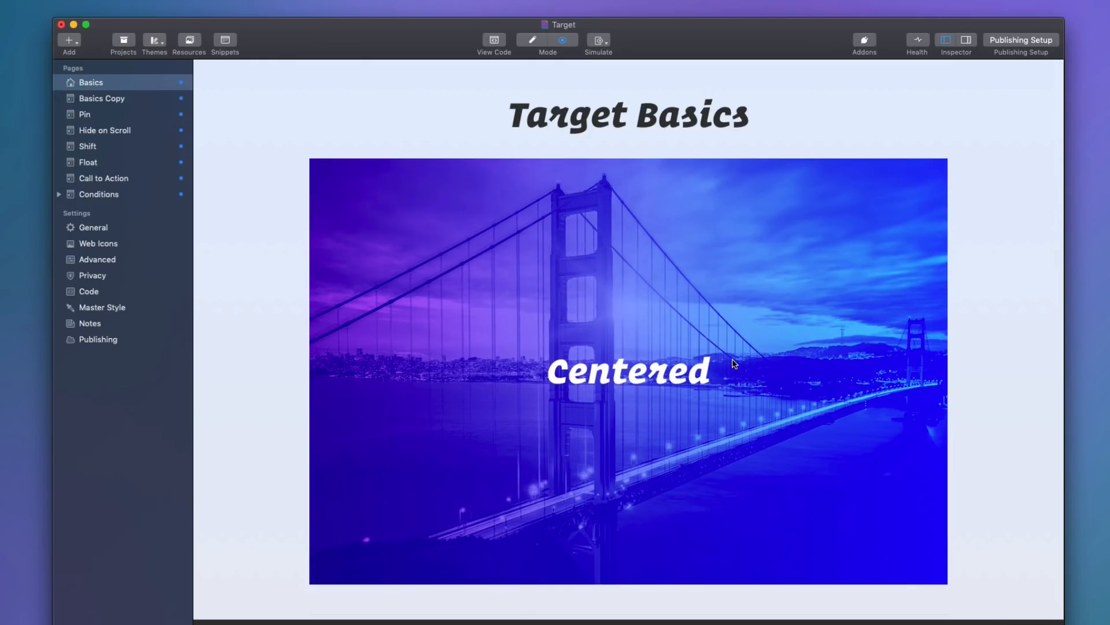
Scroll the Basics preview past the Centered and Custom Position demos to the P1–P5 overlay.
{"action": "scroll", "scroll_direction": "down", "scroll_amount": 3}
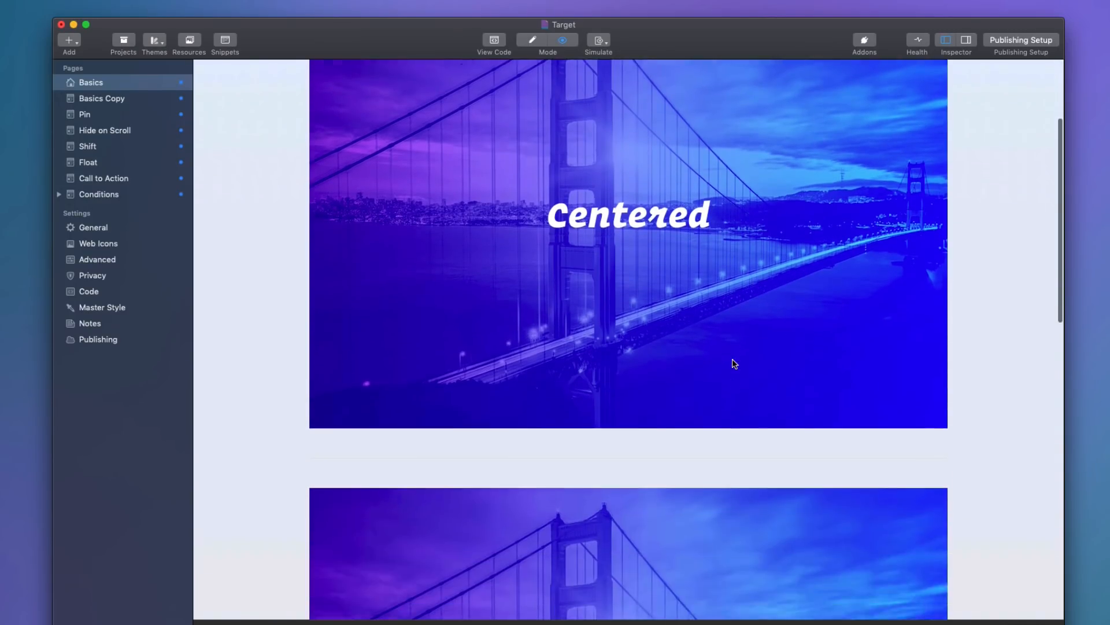
{"action": "scroll", "scroll_direction": "down", "scroll_amount": 3}
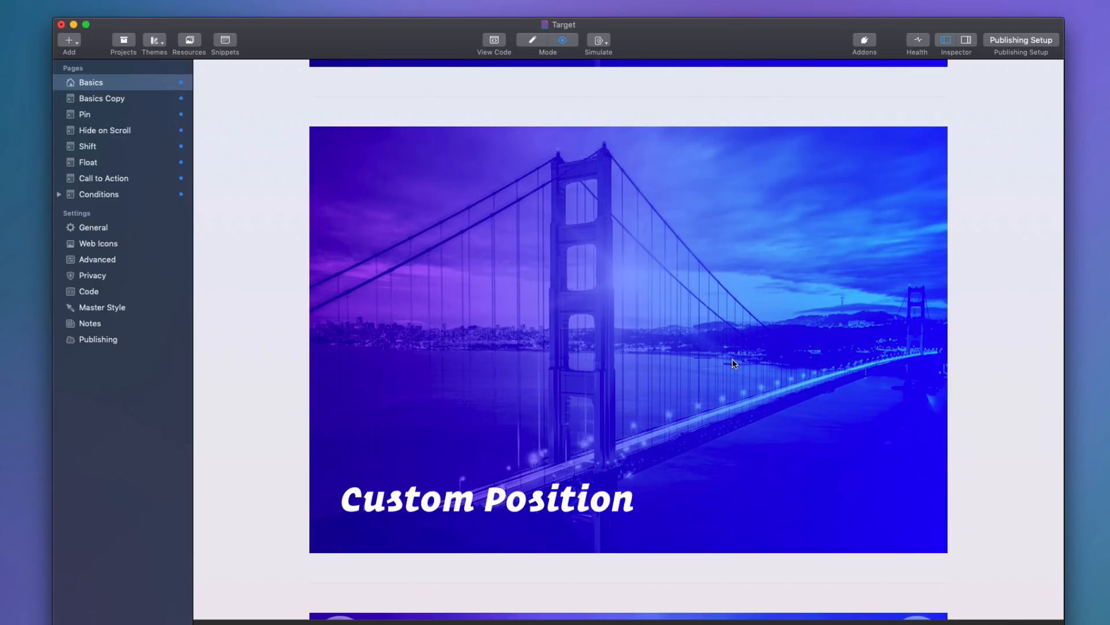
{"action": "mouse_move", "coordinate": [652, 390]}
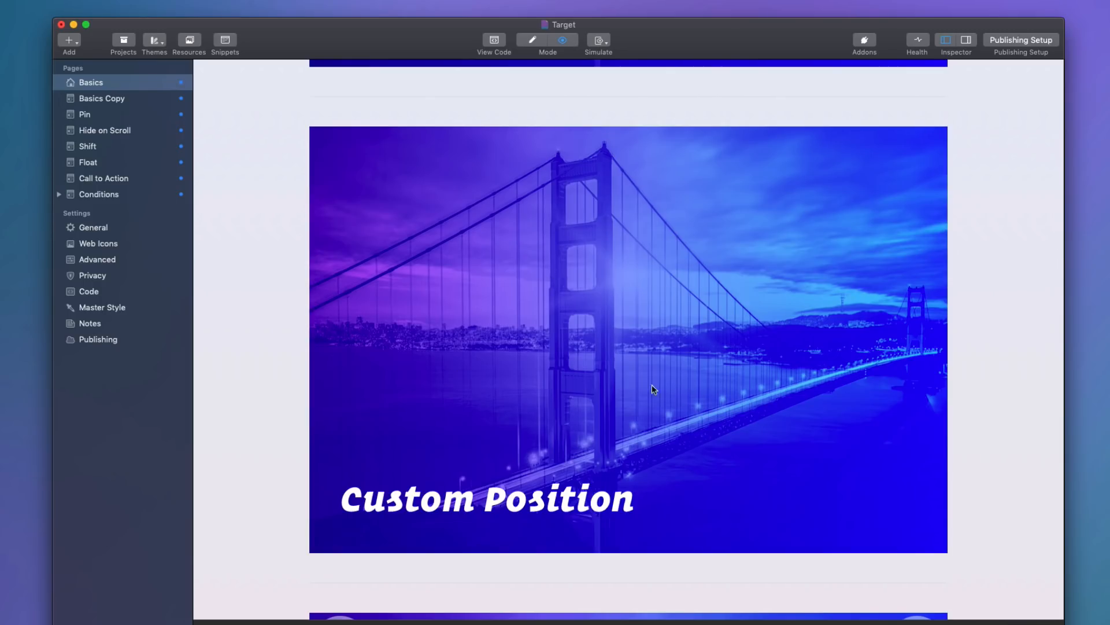
{"action": "mouse_move", "coordinate": [602, 486]}
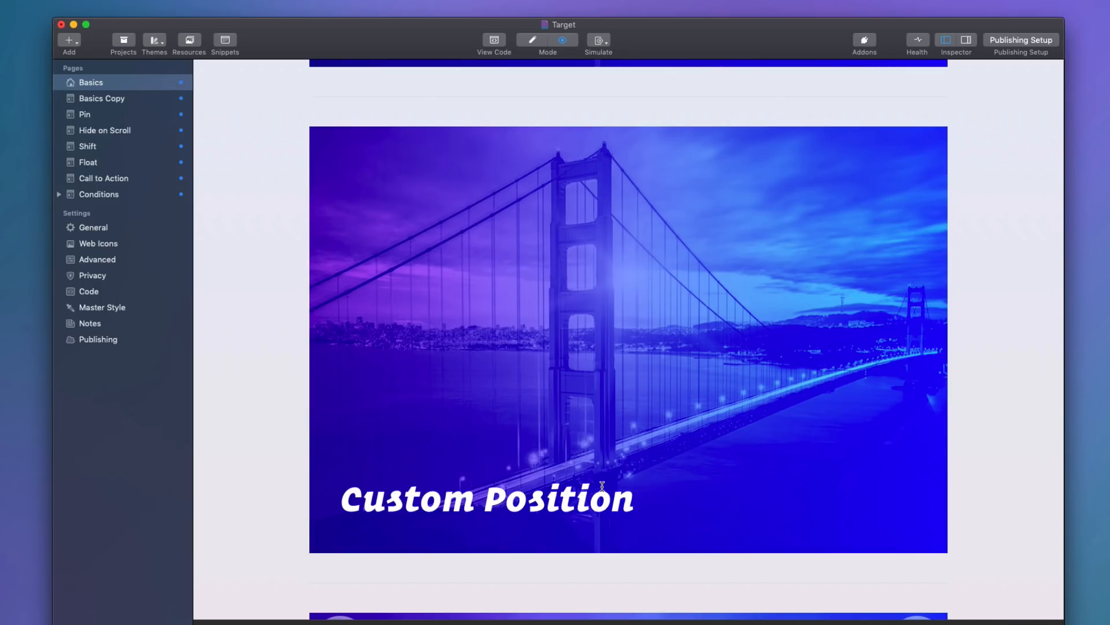
{"action": "mouse_move", "coordinate": [631, 279]}
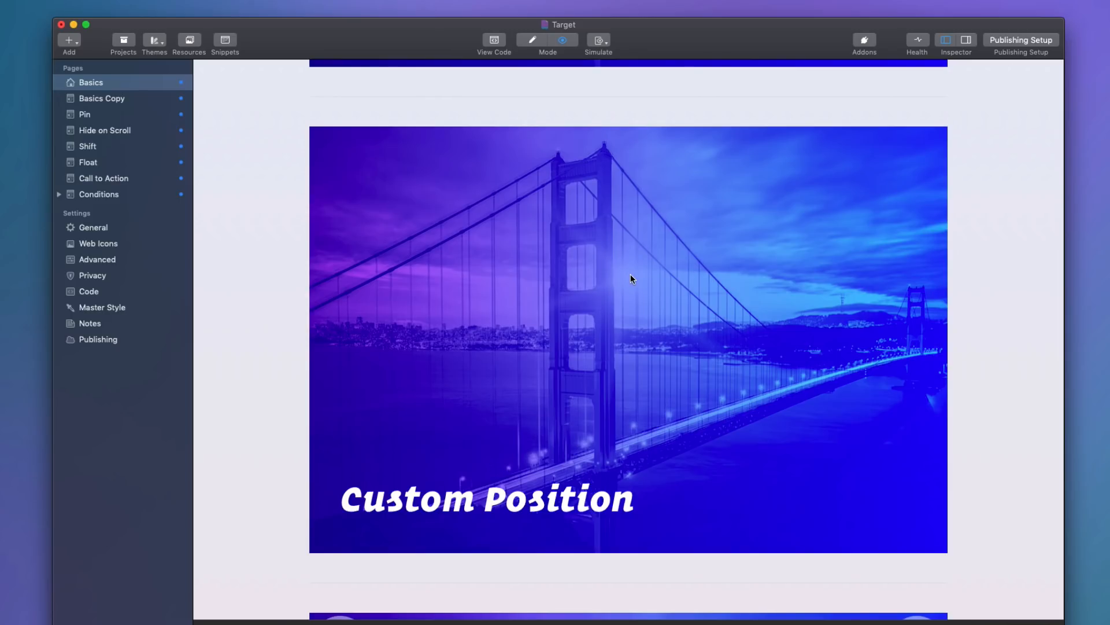
{"action": "scroll", "scroll_direction": "down", "scroll_amount": 3}
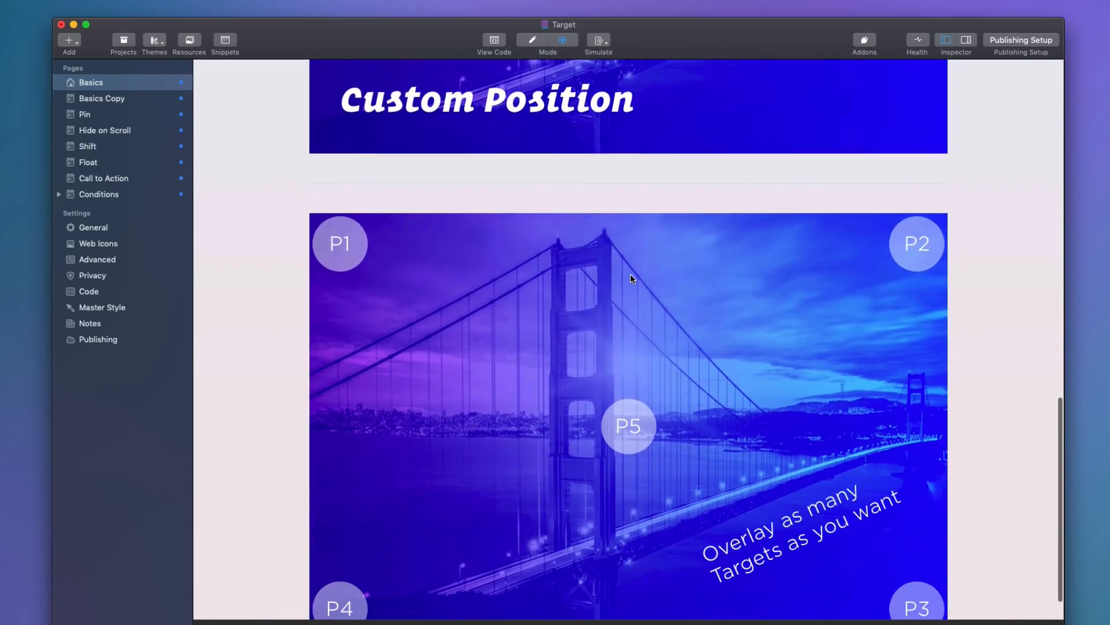
{"action": "scroll", "scroll_direction": "down", "scroll_amount": 3}
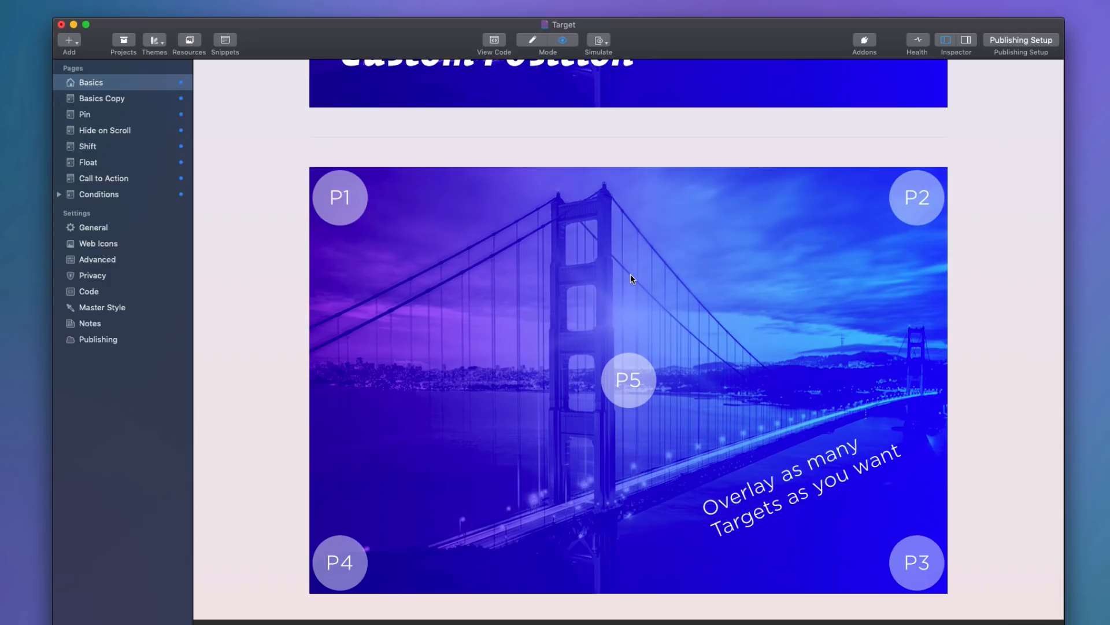
{"action": "mouse_move", "coordinate": [603, 195]}
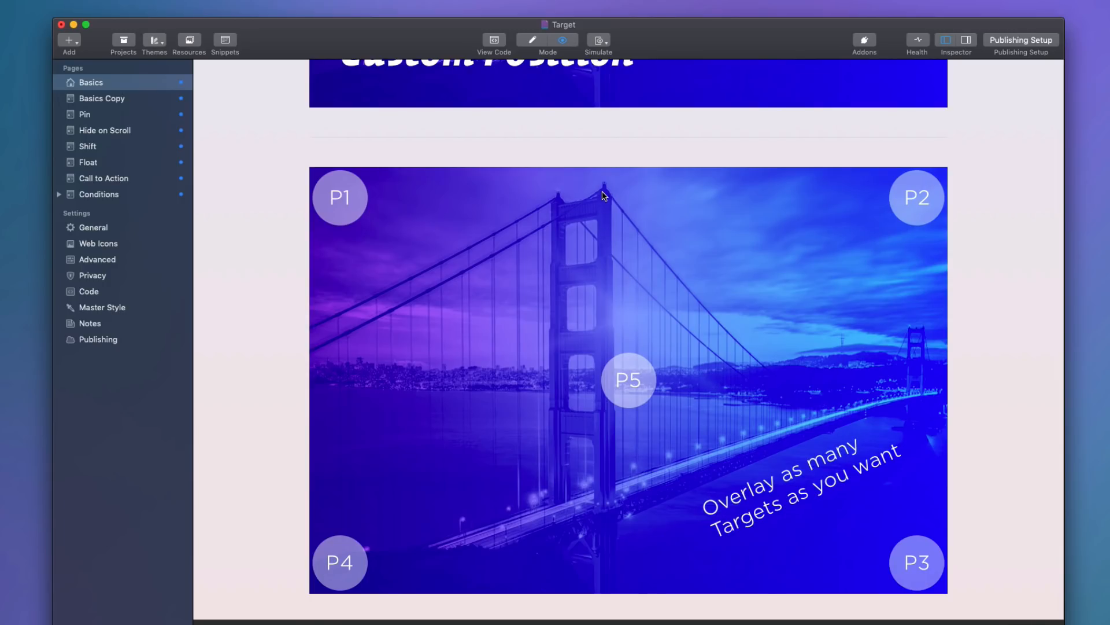
{"action": "mouse_move", "coordinate": [650, 353]}
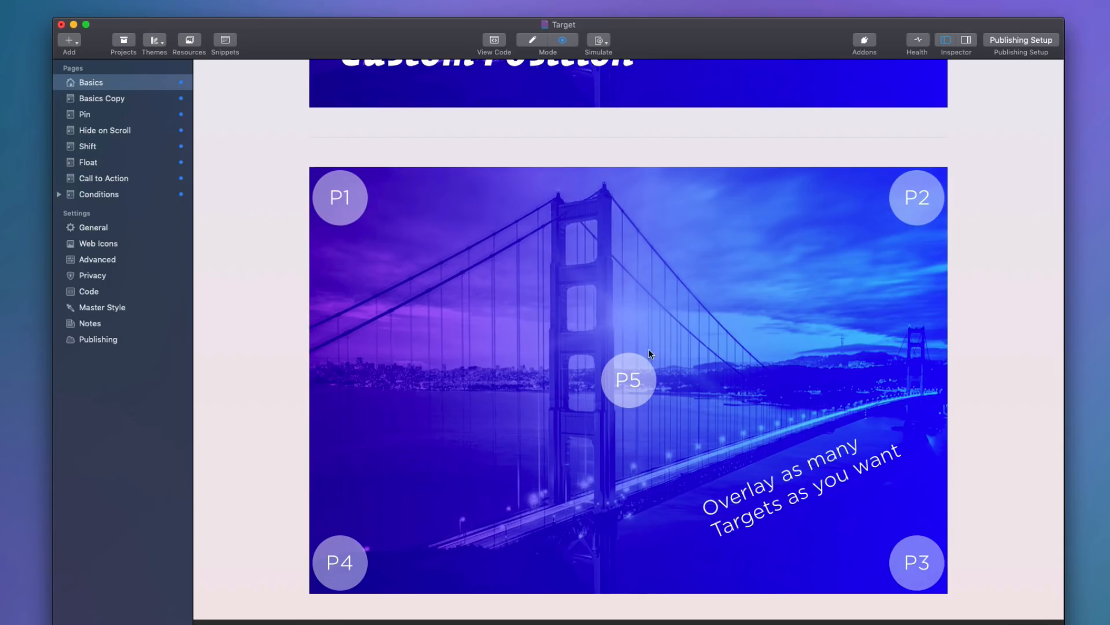
{"action": "mouse_move", "coordinate": [734, 502]}
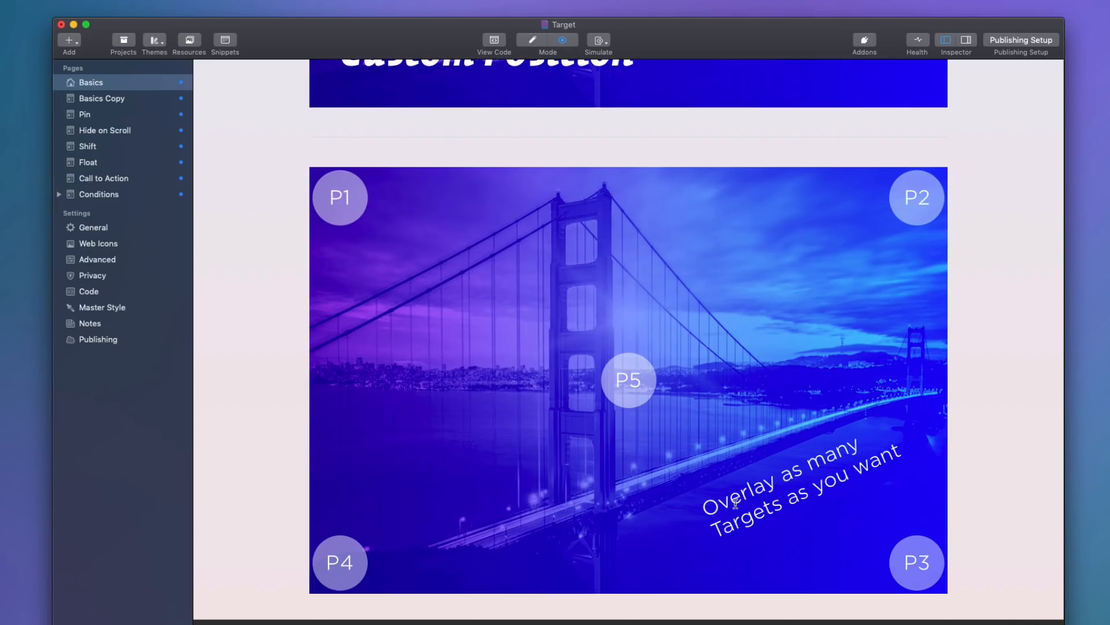
{"action": "mouse_move", "coordinate": [839, 462]}
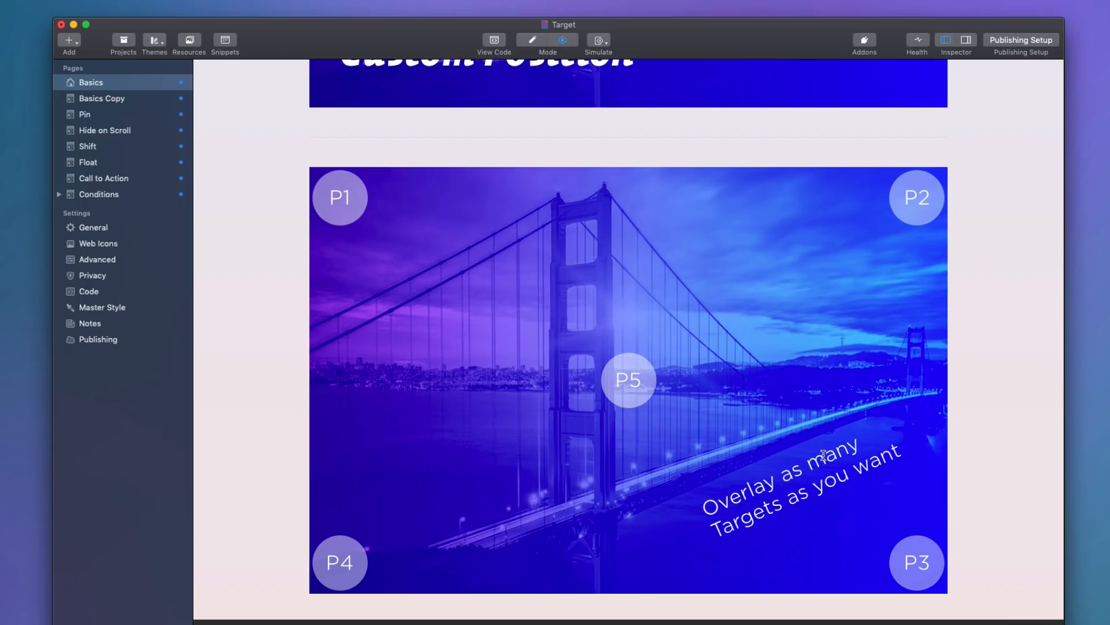
{"action": "left_click", "coordinate": [85, 97]}
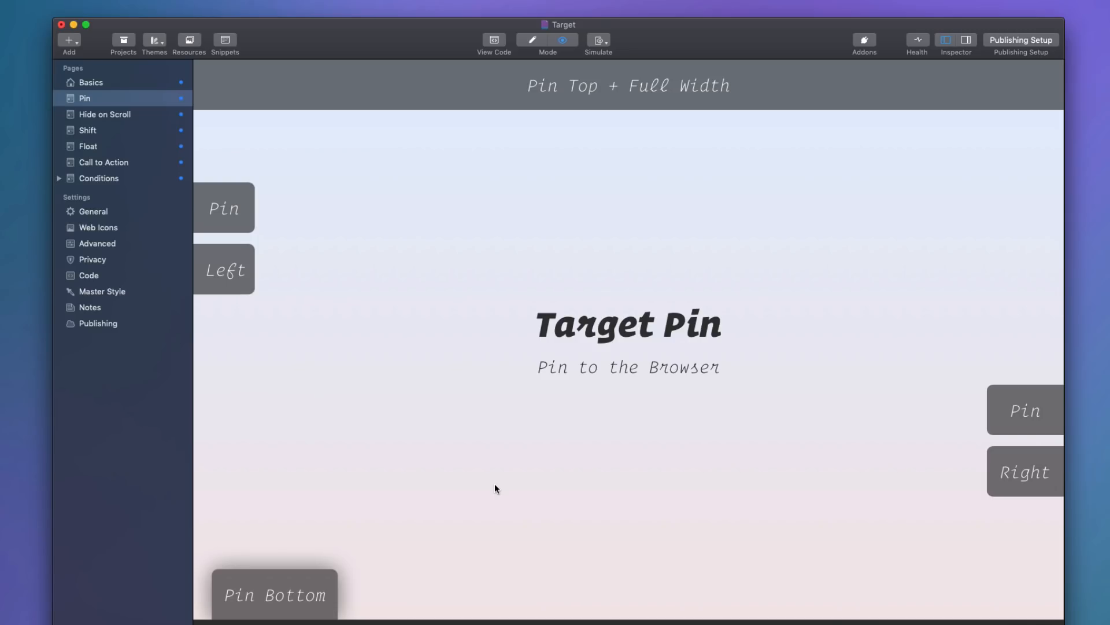
{"action": "mouse_move", "coordinate": [729, 72]}
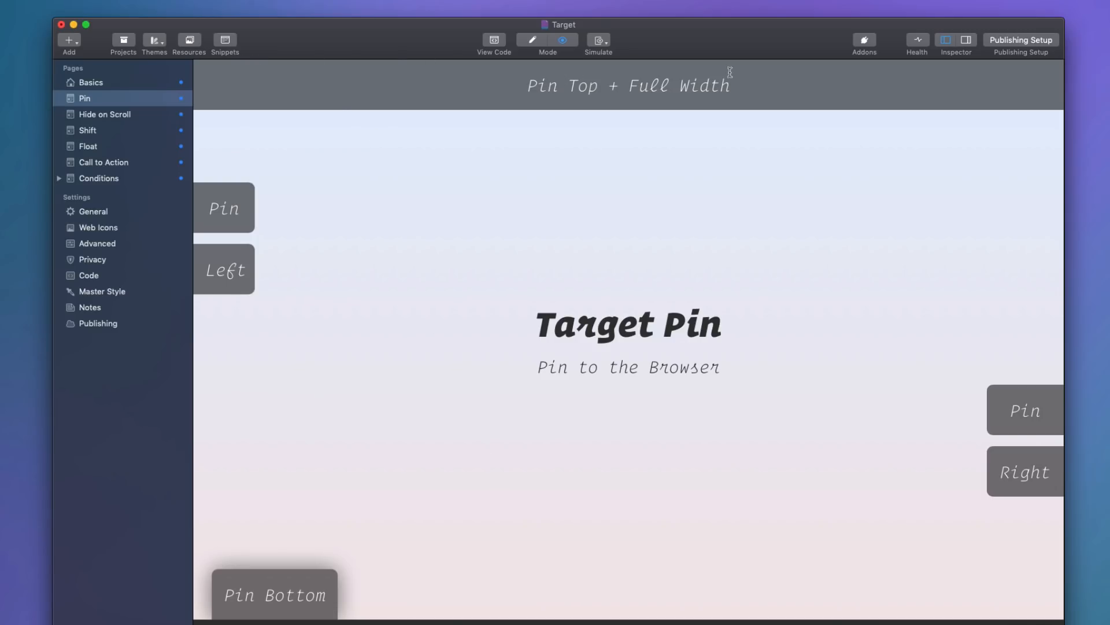
{"action": "mouse_move", "coordinate": [841, 87]}
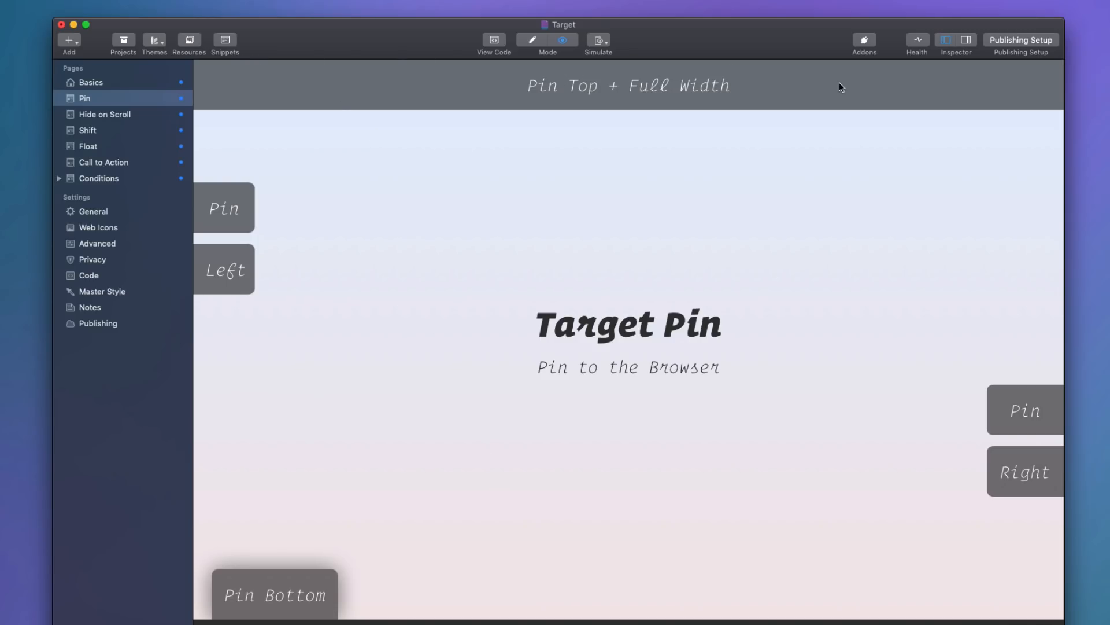
{"action": "mouse_move", "coordinate": [376, 281]}
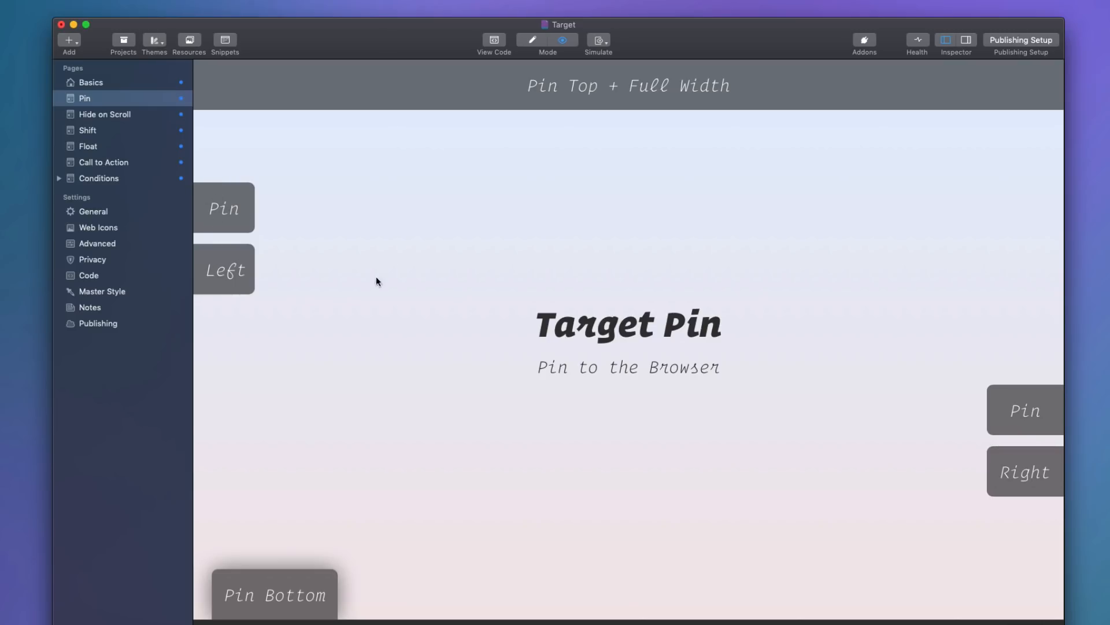
{"action": "mouse_move", "coordinate": [308, 429]}
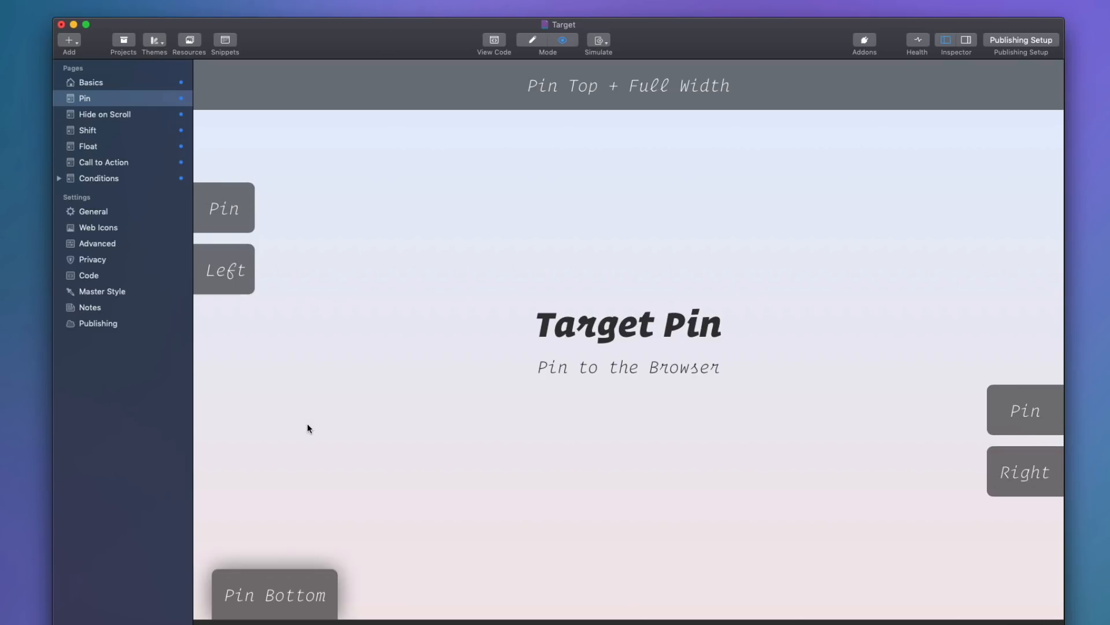
{"action": "mouse_move", "coordinate": [210, 583]}
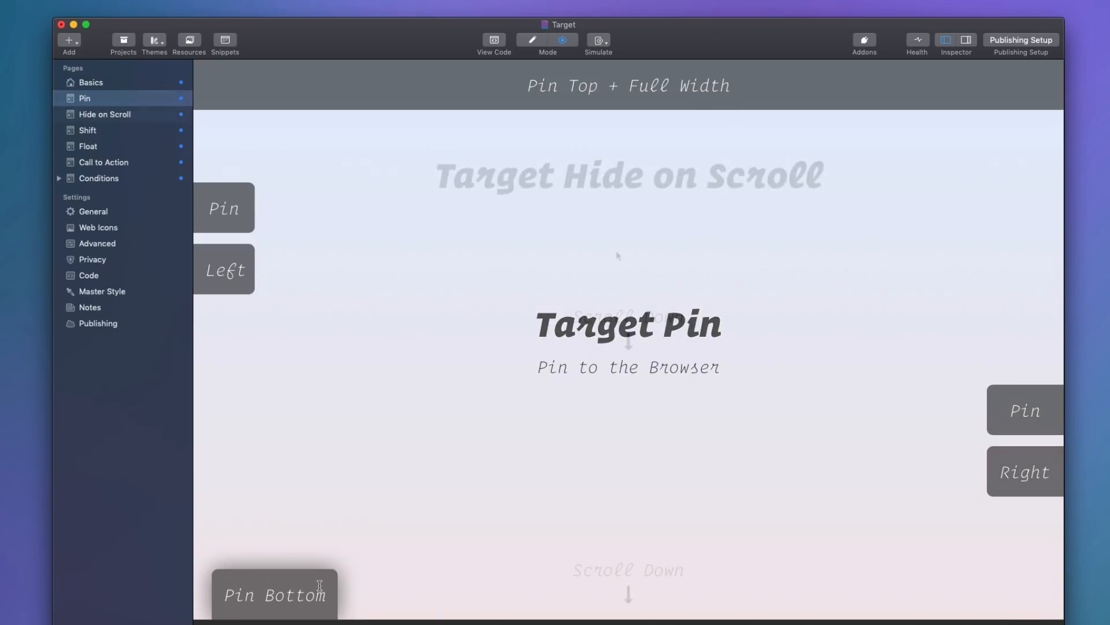
Preview the Hide on Scroll page, scrolling down to hide the pinned bars and back up.
{"action": "left_click", "coordinate": [105, 114]}
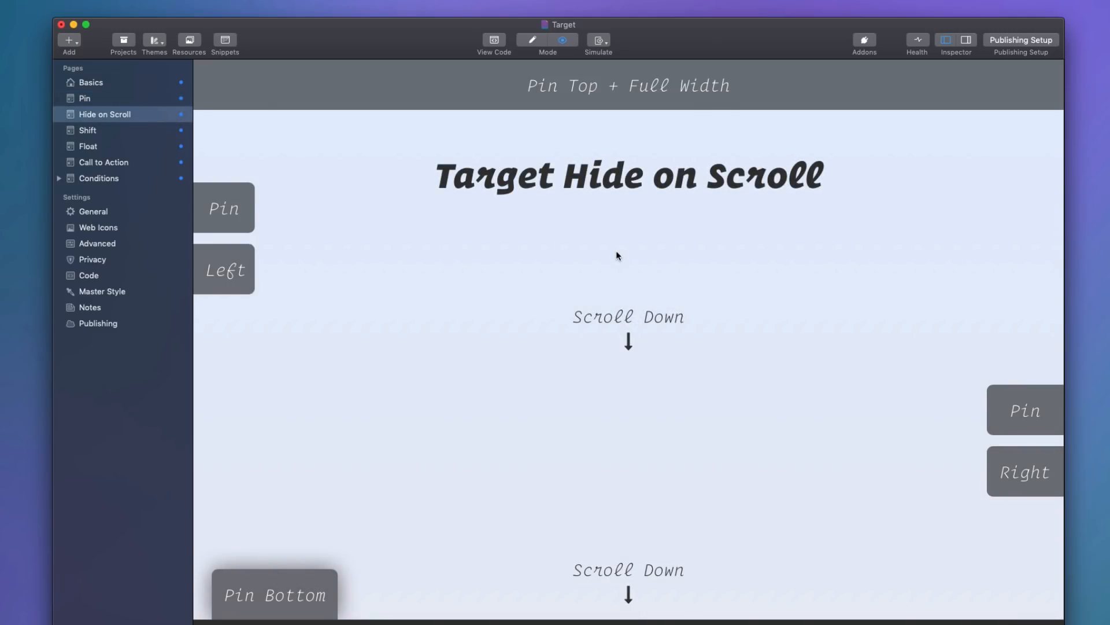
{"action": "mouse_move", "coordinate": [616, 285]}
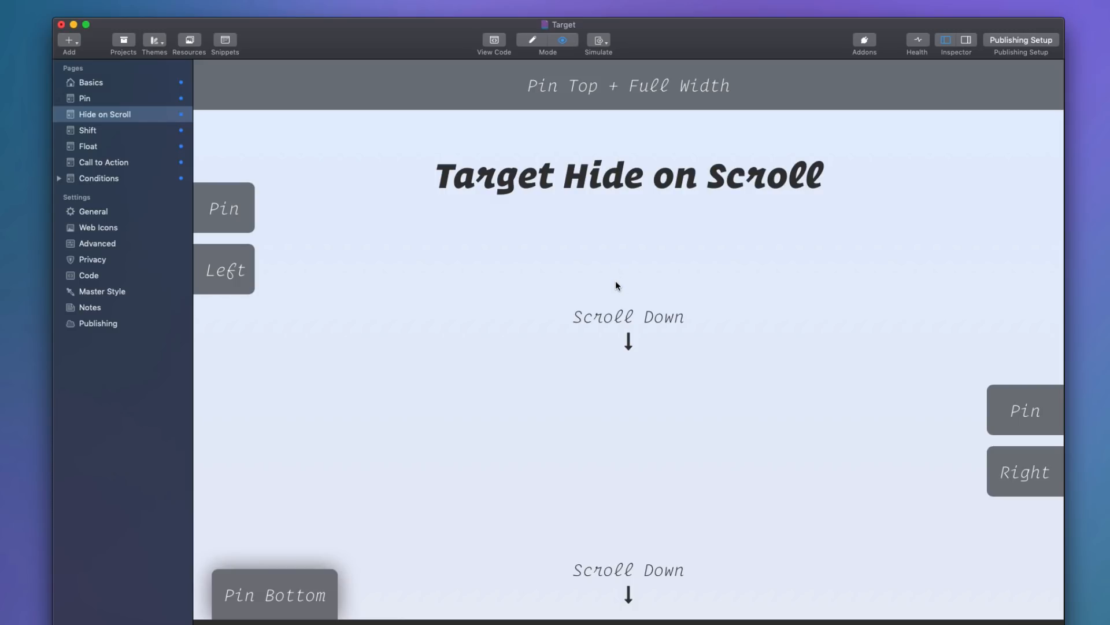
{"action": "mouse_move", "coordinate": [621, 338]}
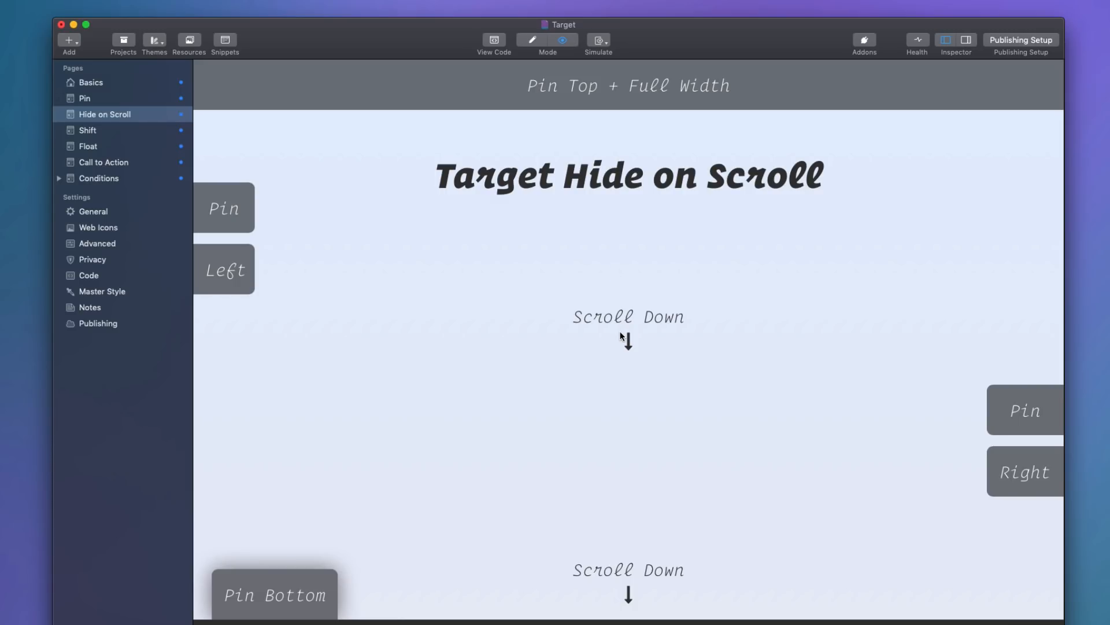
{"action": "scroll", "scroll_direction": "down", "scroll_amount": 3}
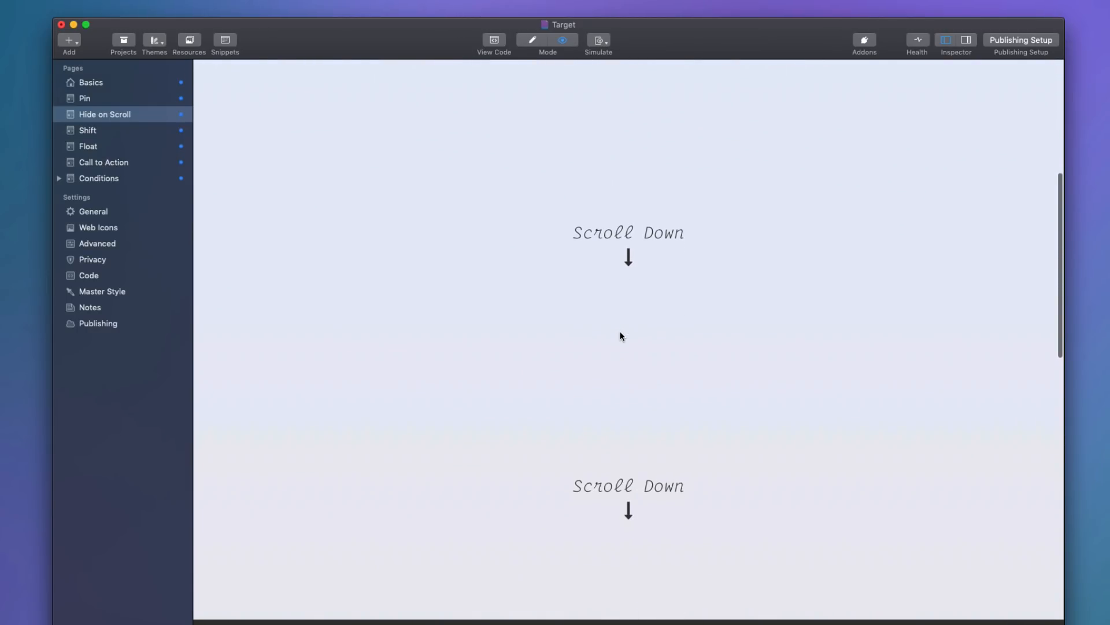
{"action": "scroll", "scroll_direction": "down", "scroll_amount": 3}
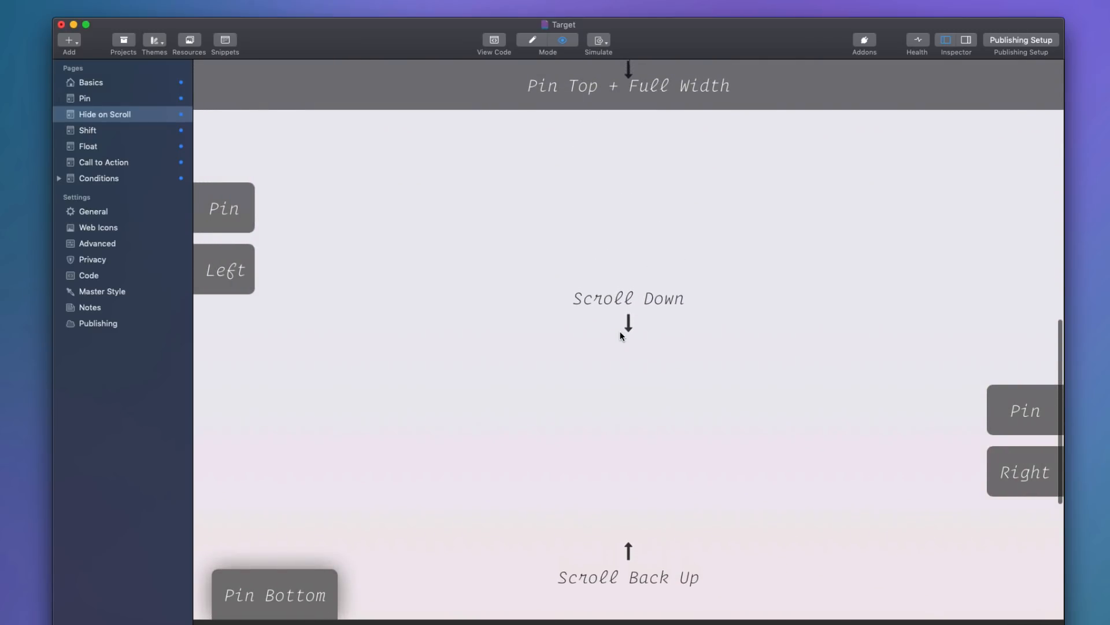
{"action": "scroll", "scroll_direction": "down", "scroll_amount": 3}
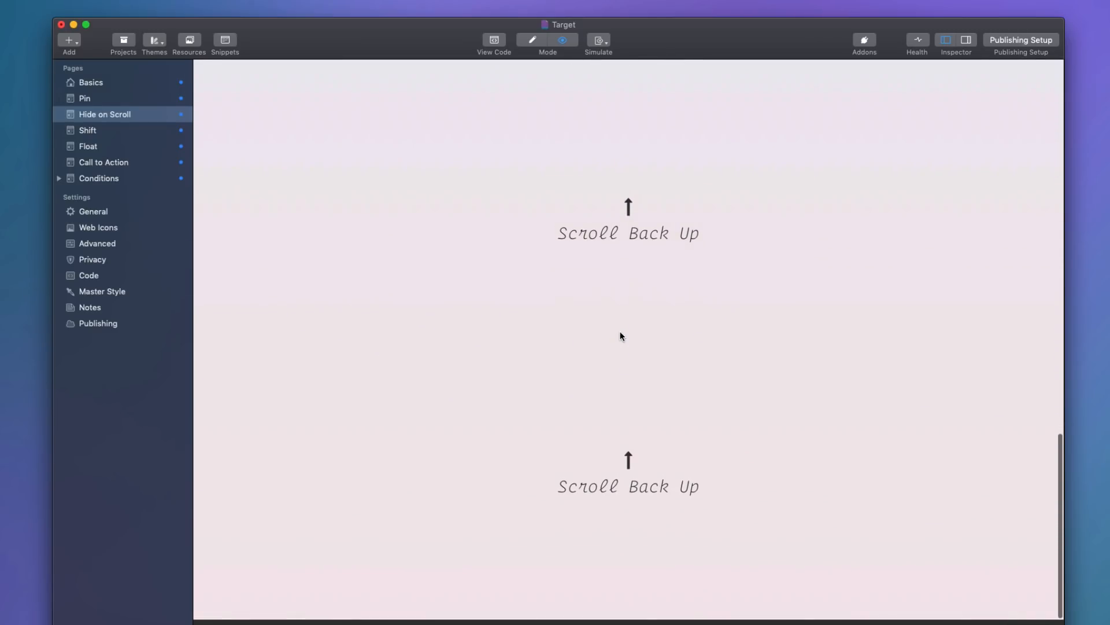
{"action": "scroll", "scroll_direction": "up", "scroll_amount": 3}
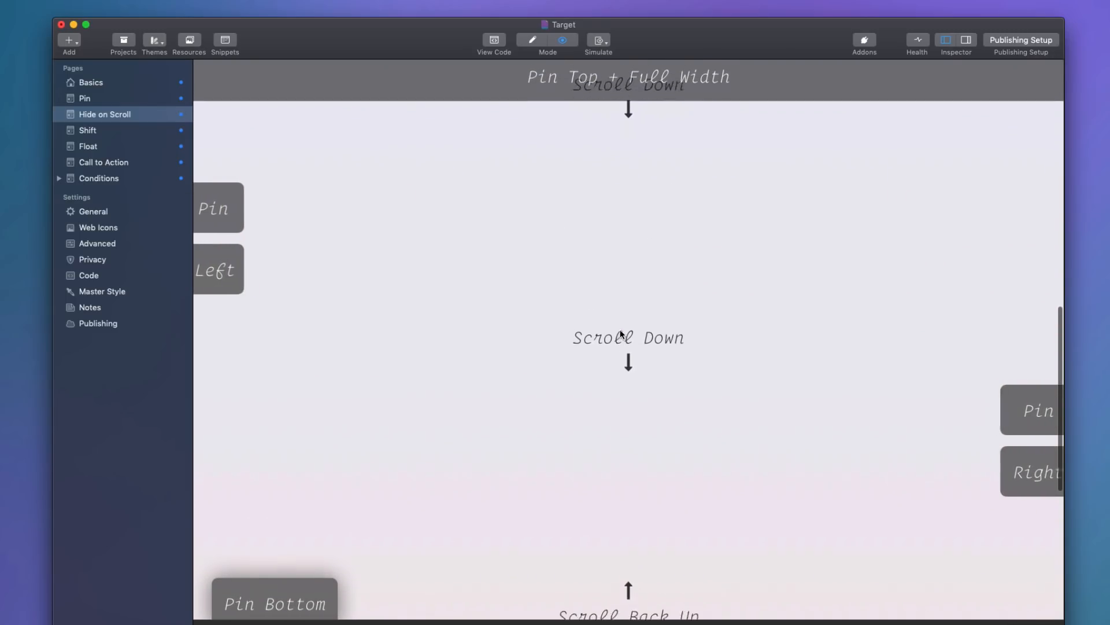
{"action": "scroll", "scroll_direction": "up", "scroll_amount": 3}
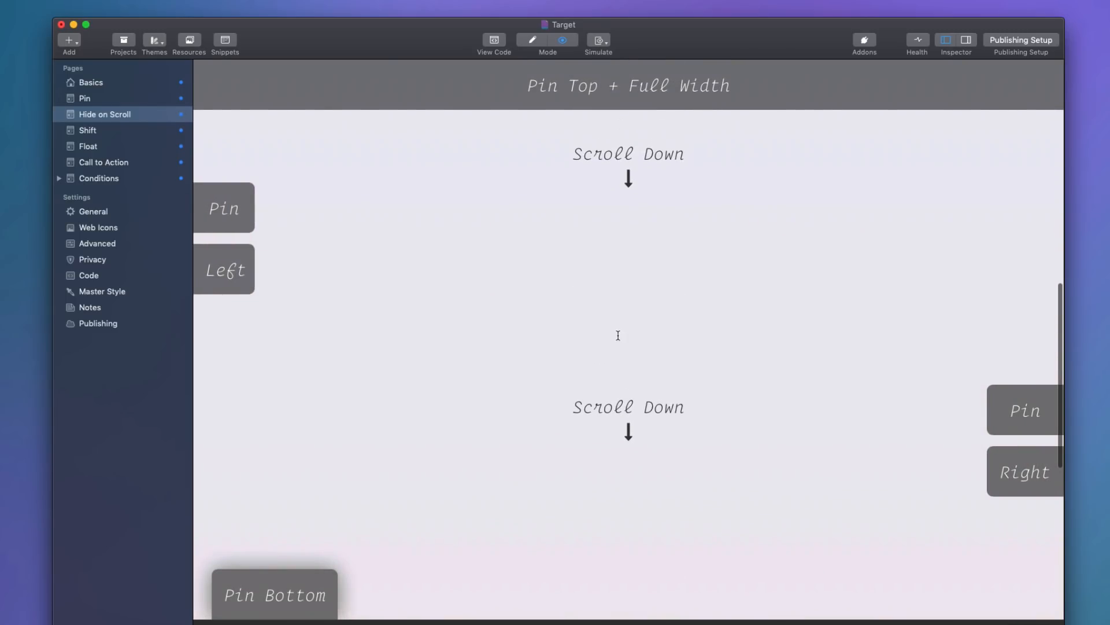
Preview the Shift page, scrolling from the Shift Up bar to the Shift Sideways section.
{"action": "left_click", "coordinate": [88, 130]}
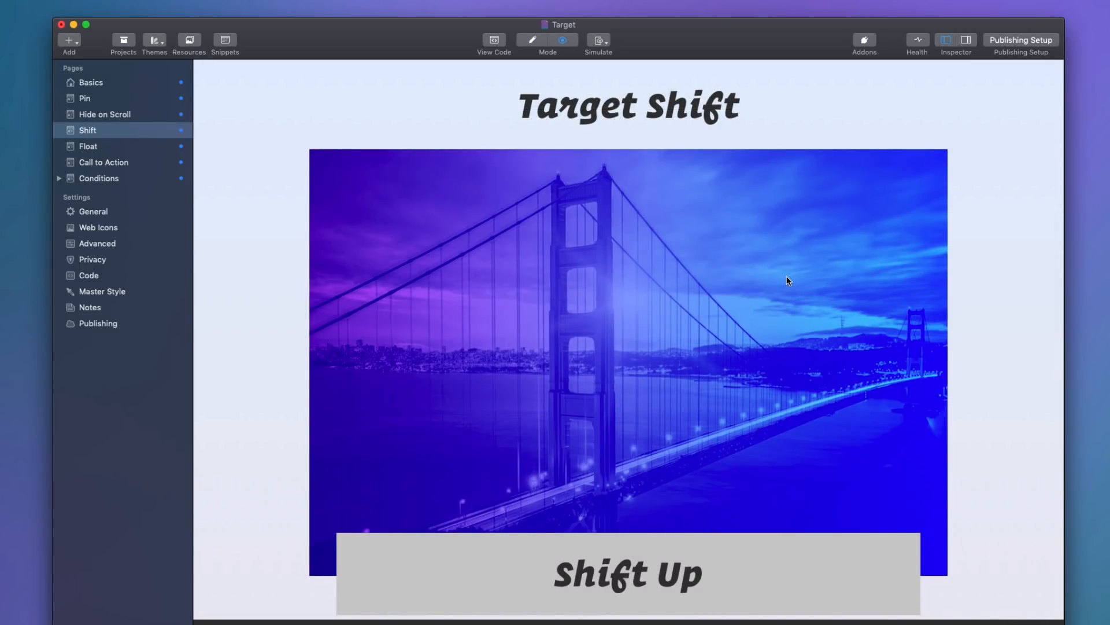
{"action": "scroll", "scroll_direction": "down", "scroll_amount": 3}
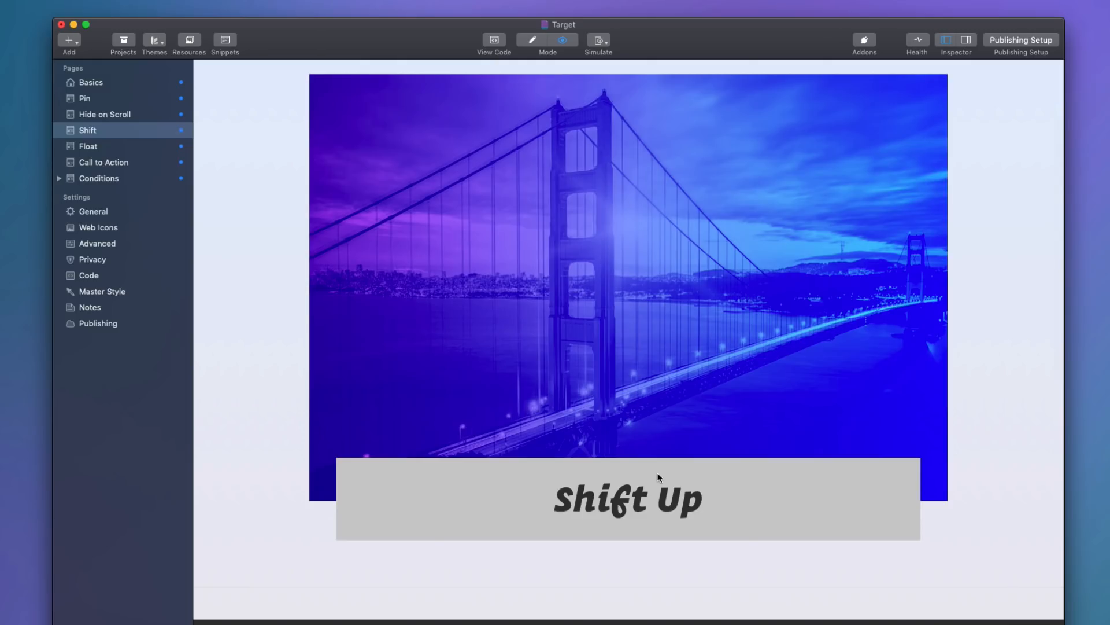
{"action": "mouse_move", "coordinate": [662, 435]}
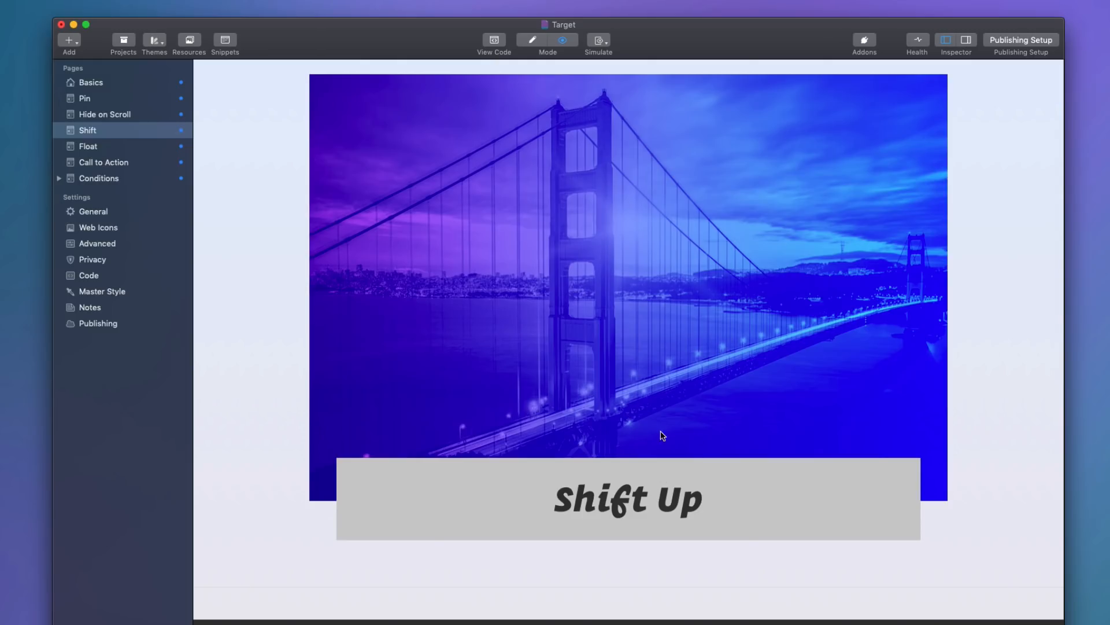
{"action": "mouse_move", "coordinate": [614, 378]}
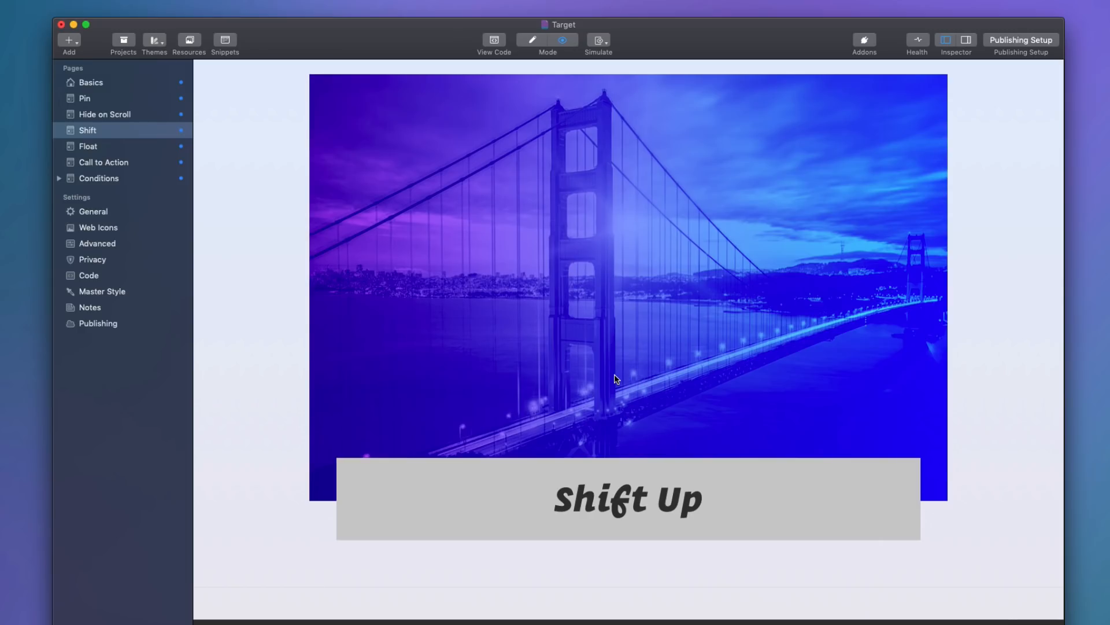
{"action": "mouse_move", "coordinate": [972, 334]}
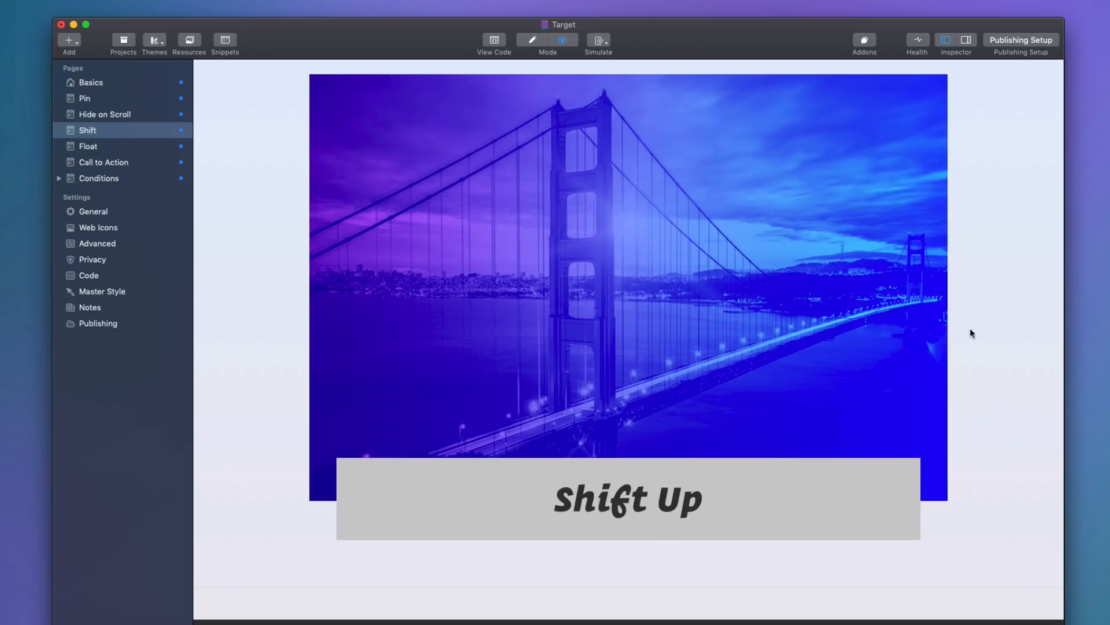
{"action": "scroll", "scroll_direction": "down", "scroll_amount": 3}
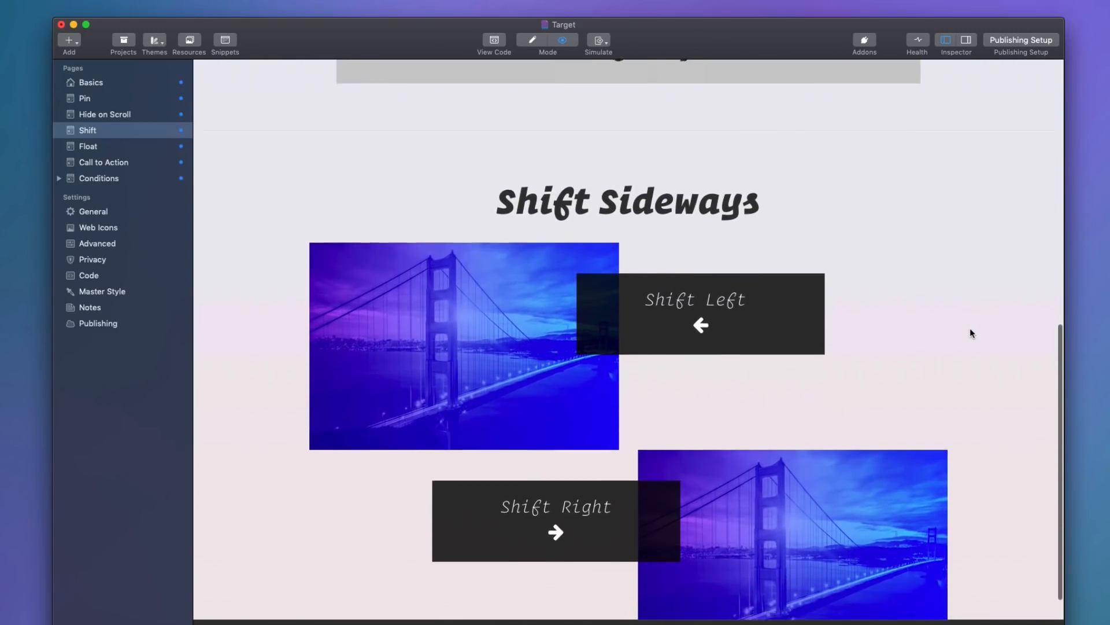
Preview the Float page with social icons floated left and right.
{"action": "left_click", "coordinate": [88, 145]}
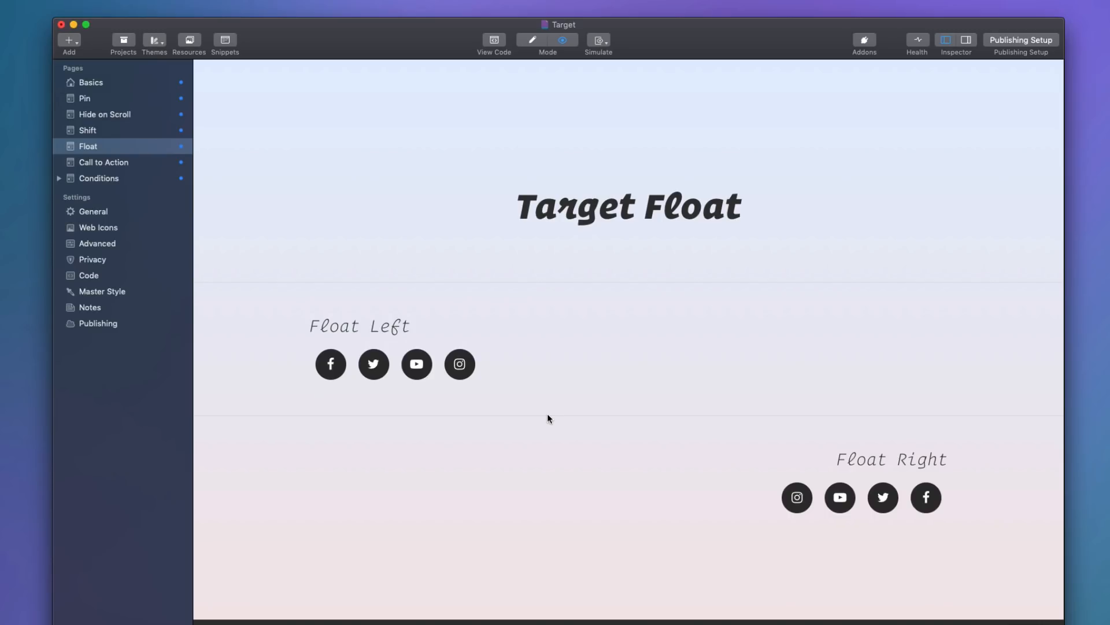
{"action": "mouse_move", "coordinate": [287, 383]}
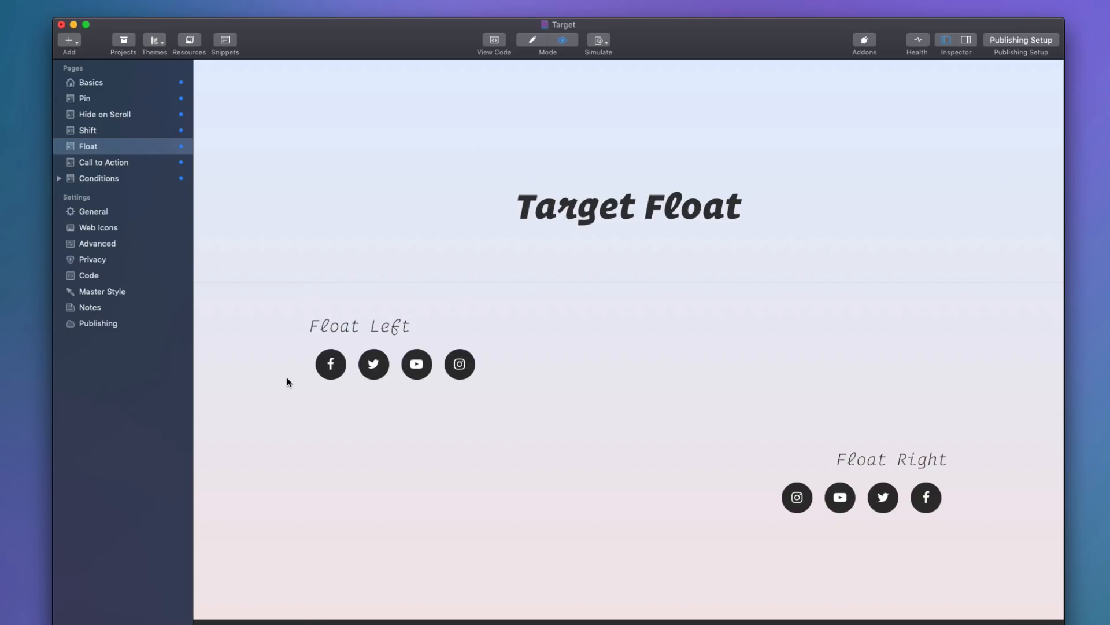
{"action": "mouse_move", "coordinate": [443, 414]}
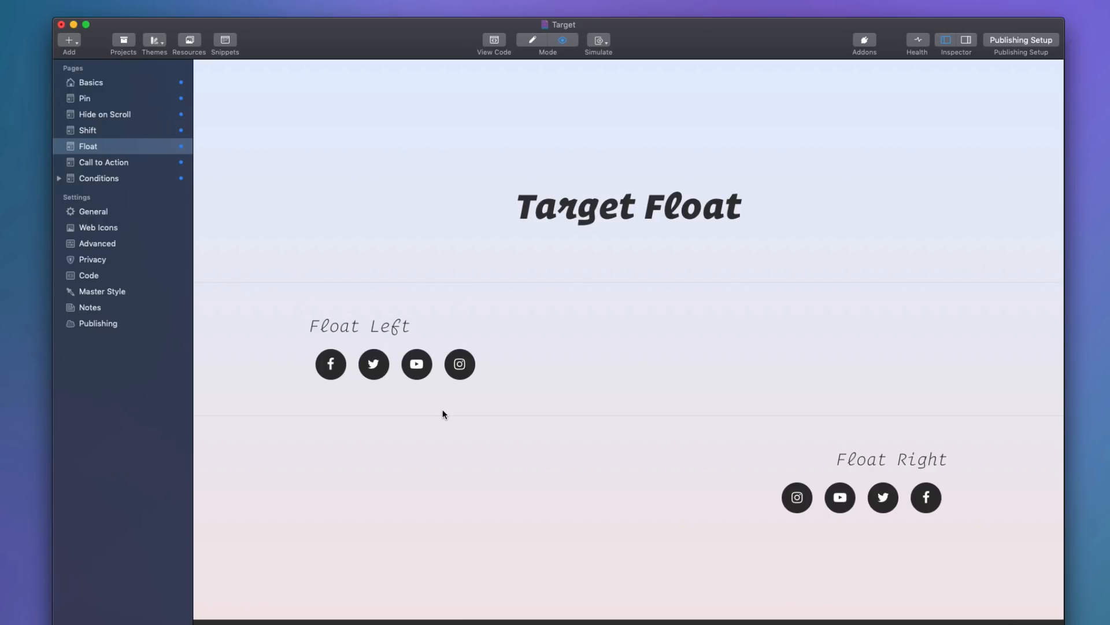
Preview the 'Target + Call to Action' page over the darkened bridge image.
{"action": "left_click", "coordinate": [103, 161]}
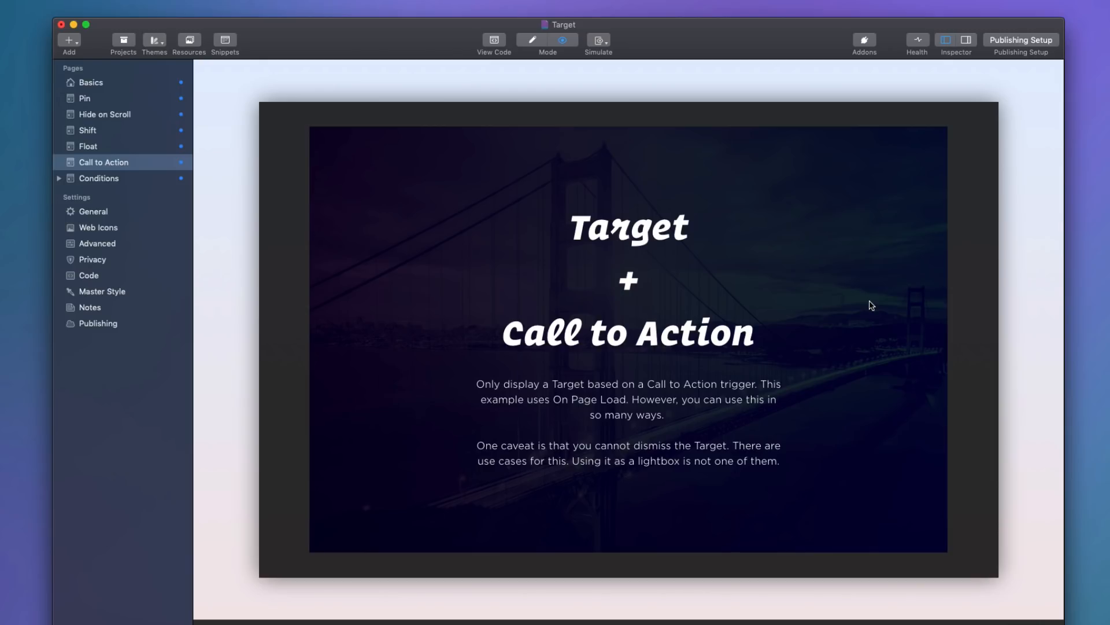
{"action": "mouse_move", "coordinate": [837, 293]}
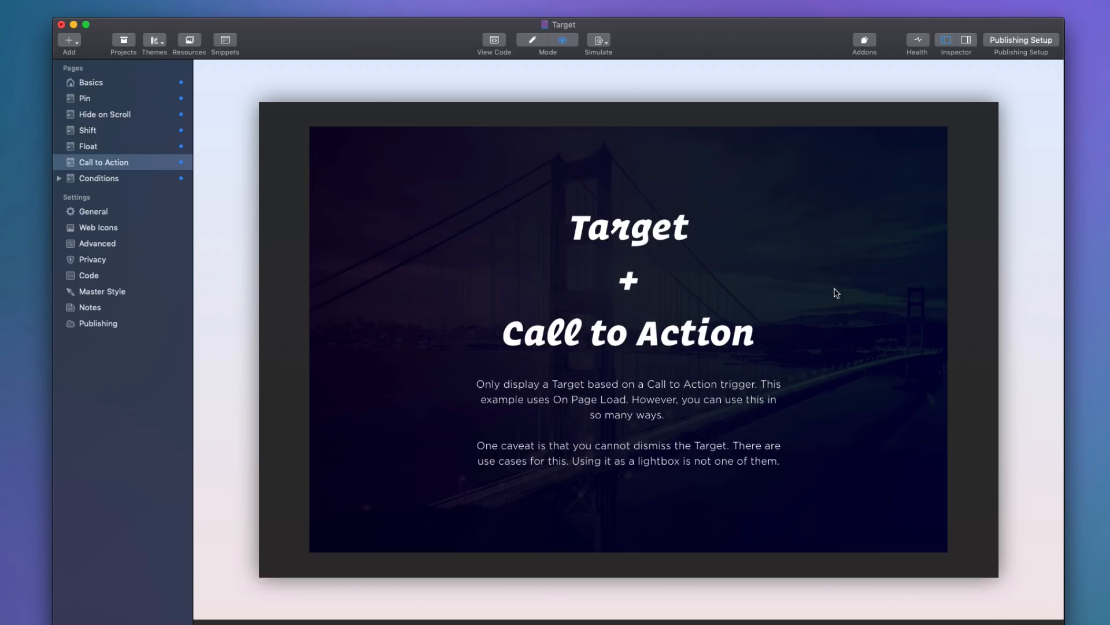
Preview the Browser Height conditions page, scrolled down to the 'Pin to Bottom?' bar.
{"action": "left_click", "coordinate": [99, 177]}
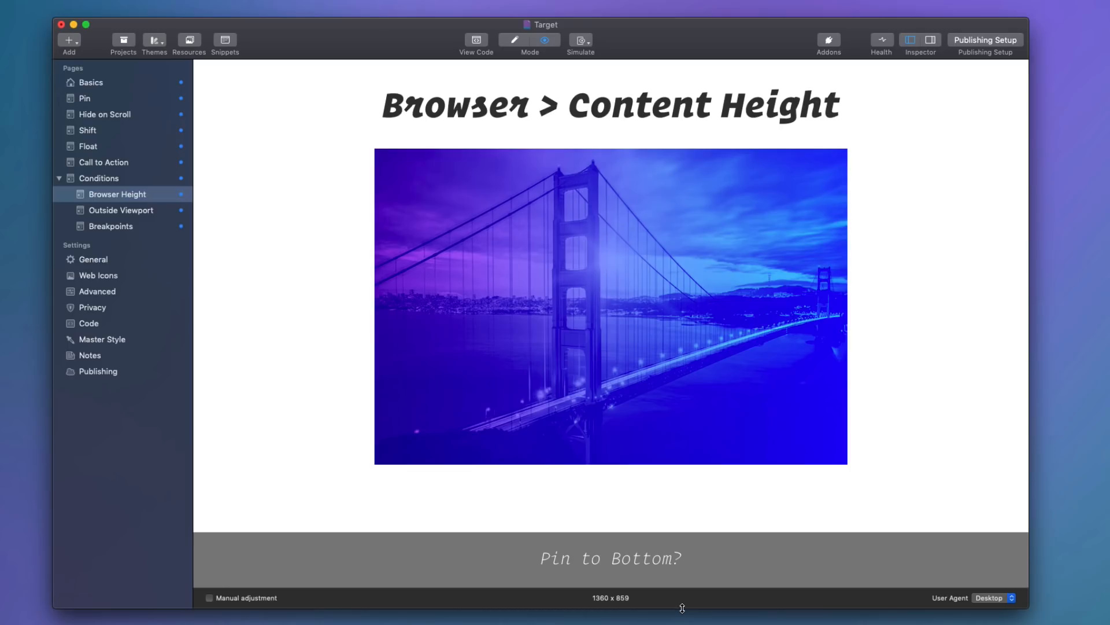
{"action": "mouse_move", "coordinate": [707, 562]}
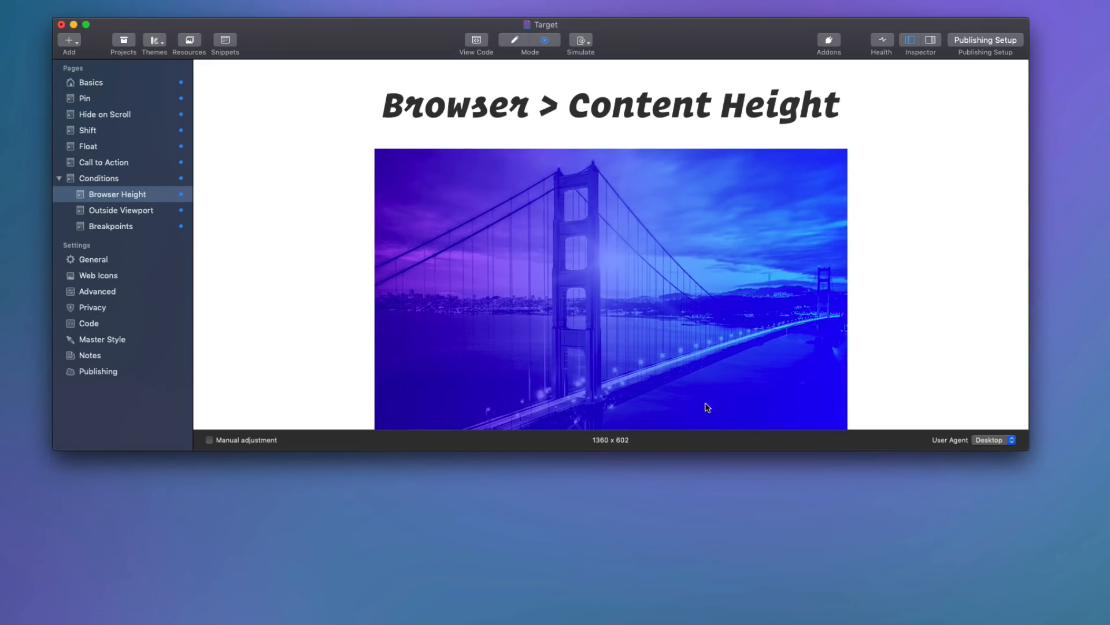
{"action": "mouse_move", "coordinate": [697, 363]}
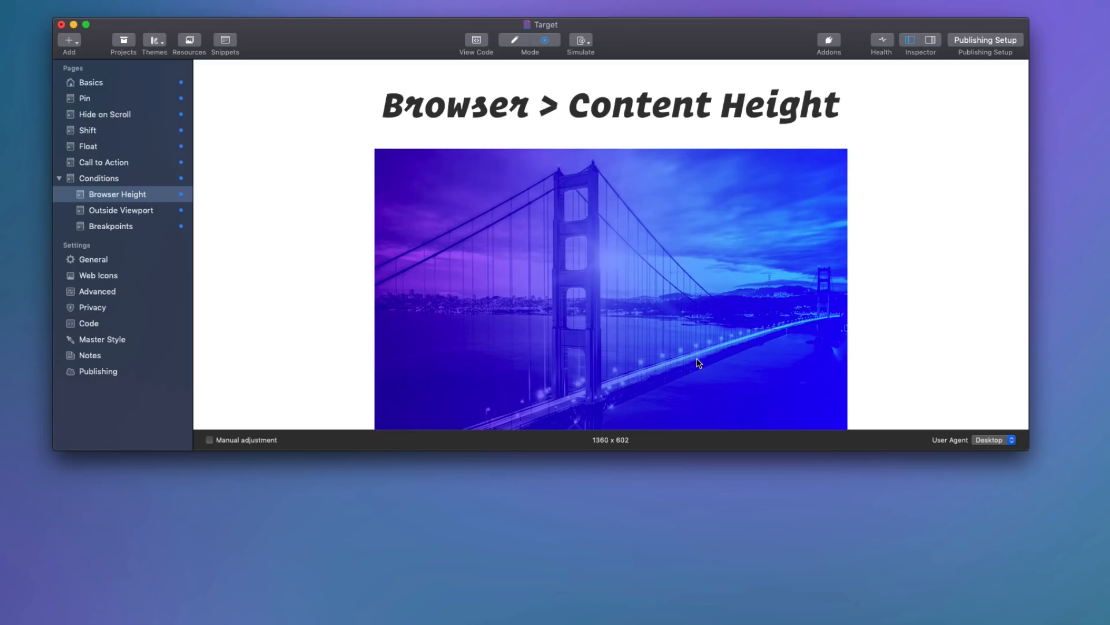
{"action": "mouse_move", "coordinate": [691, 373]}
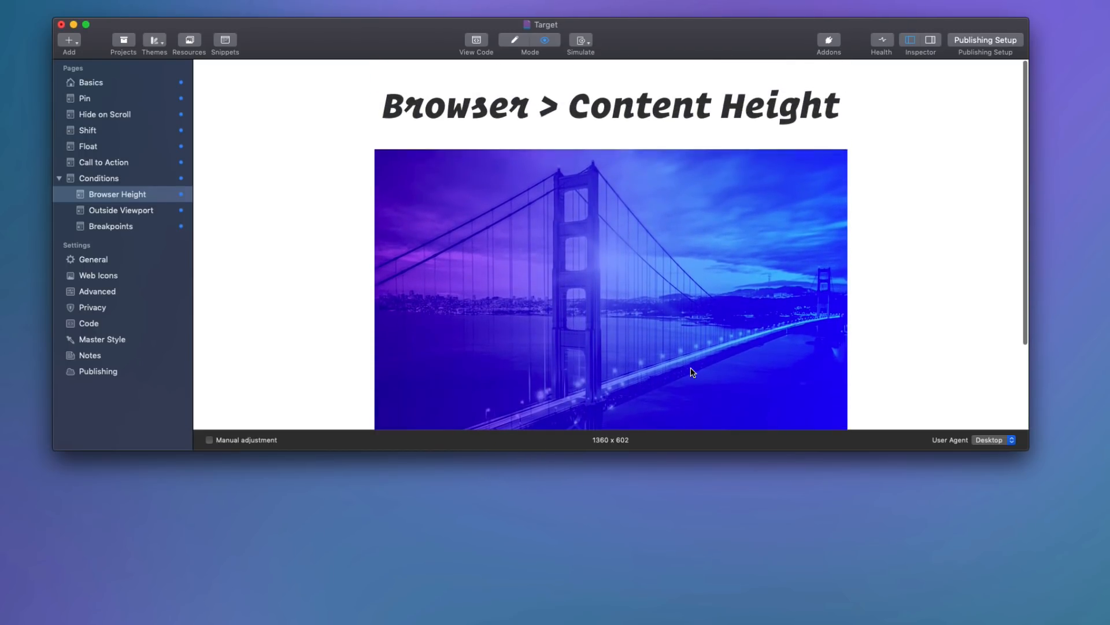
{"action": "scroll", "scroll_direction": "down", "scroll_amount": 3}
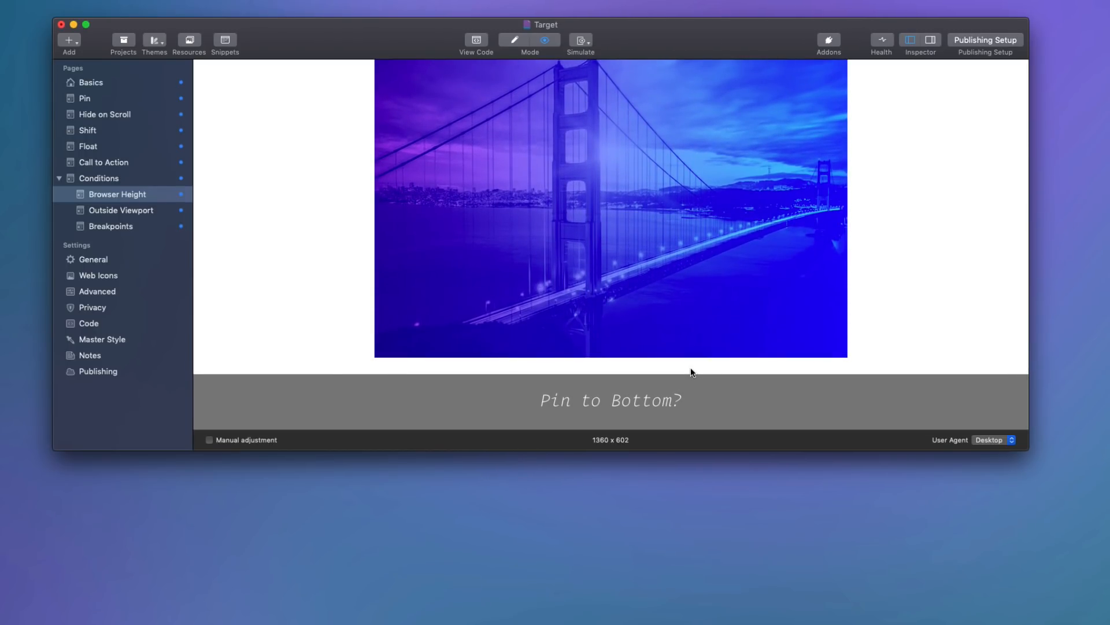
Preview Outside Viewport, scrolling until the bridge image shrinks into the corner, then back up.
{"action": "left_click", "coordinate": [120, 210]}
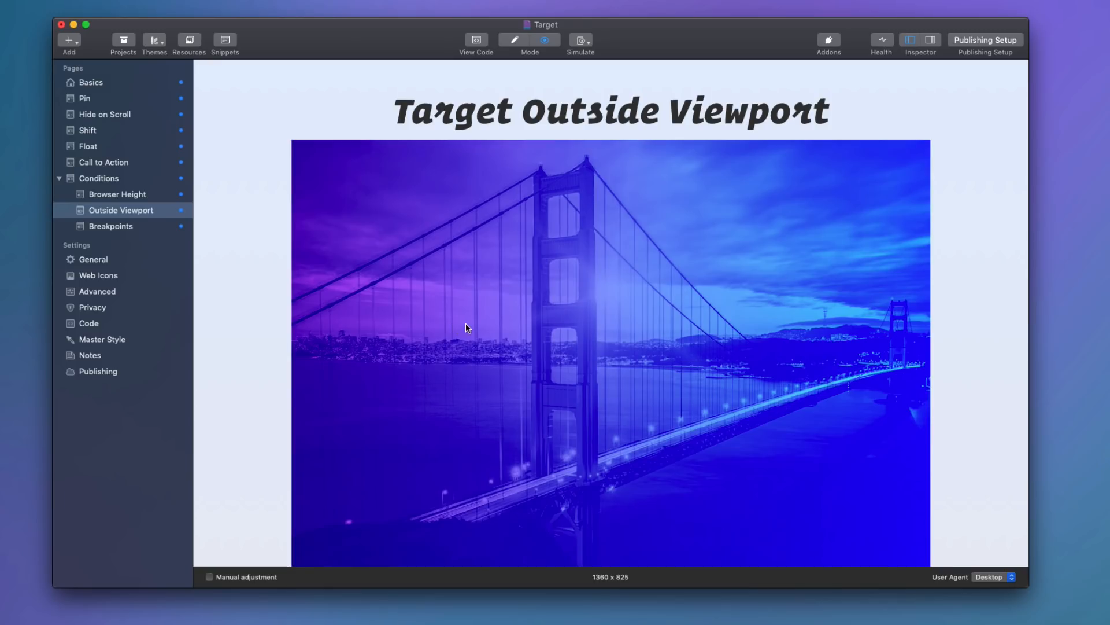
{"action": "mouse_move", "coordinate": [469, 337]}
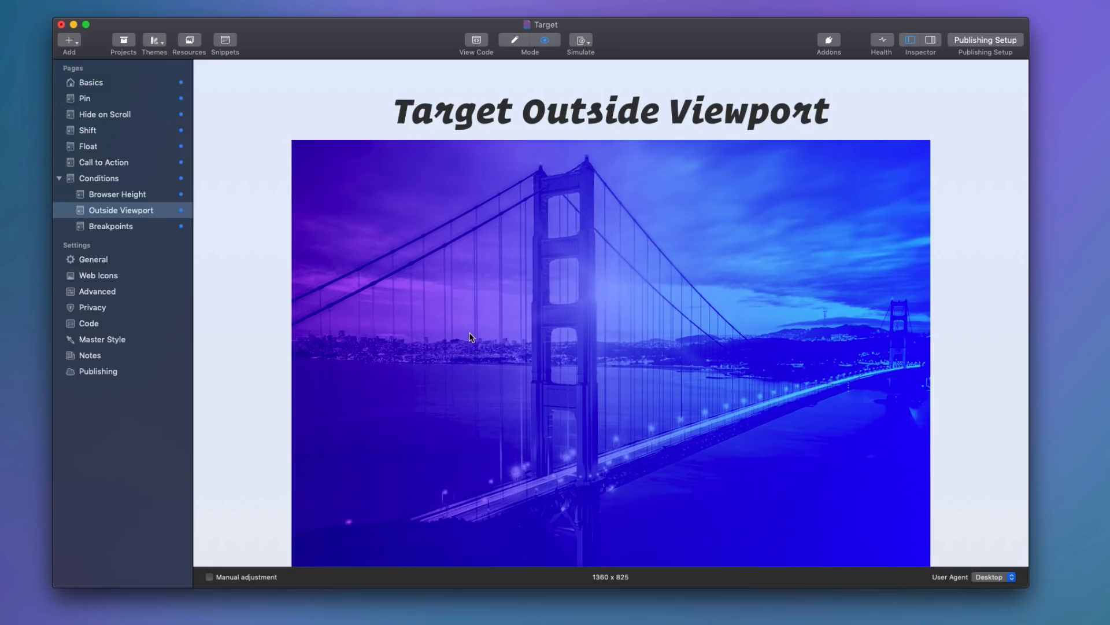
{"action": "scroll", "scroll_direction": "down", "scroll_amount": 3}
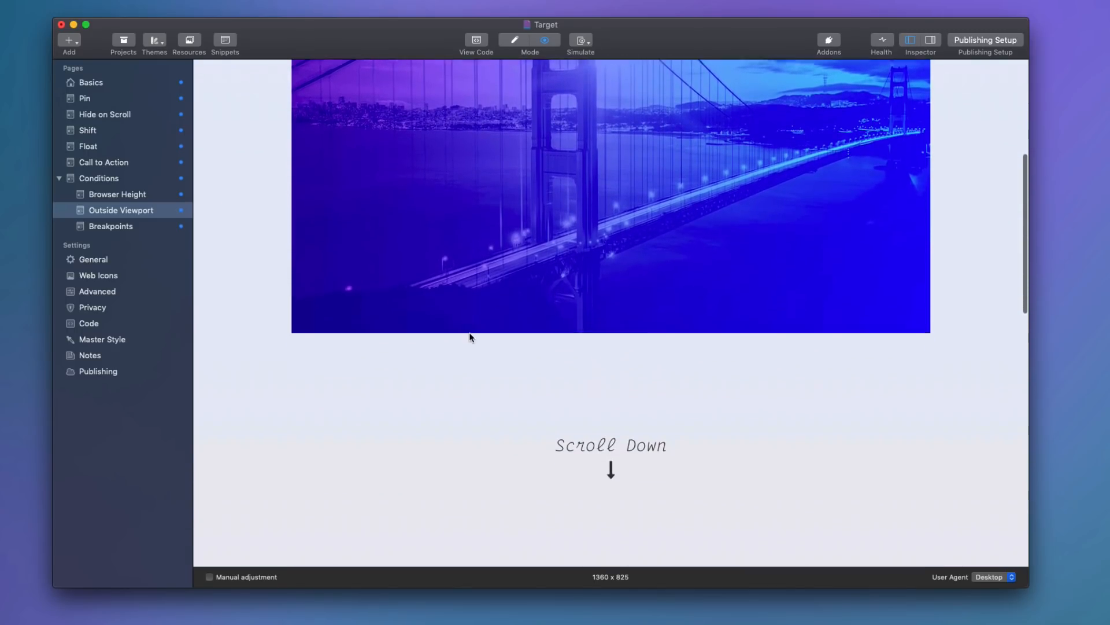
{"action": "scroll", "scroll_direction": "down", "scroll_amount": 3}
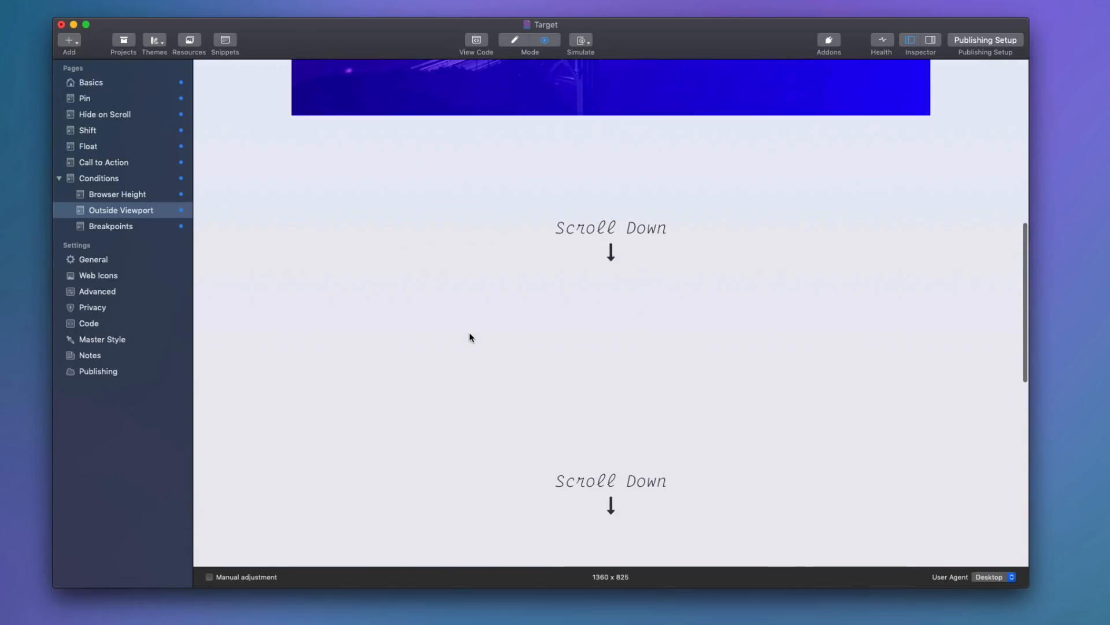
{"action": "scroll", "scroll_direction": "down", "scroll_amount": 3}
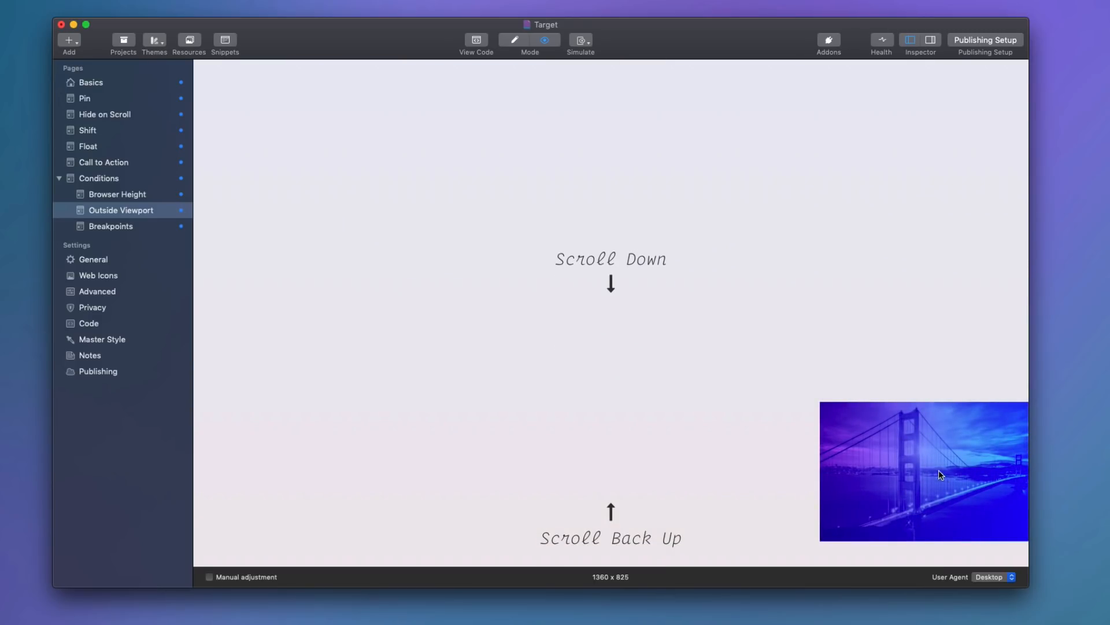
{"action": "scroll", "scroll_direction": "up", "scroll_amount": 3}
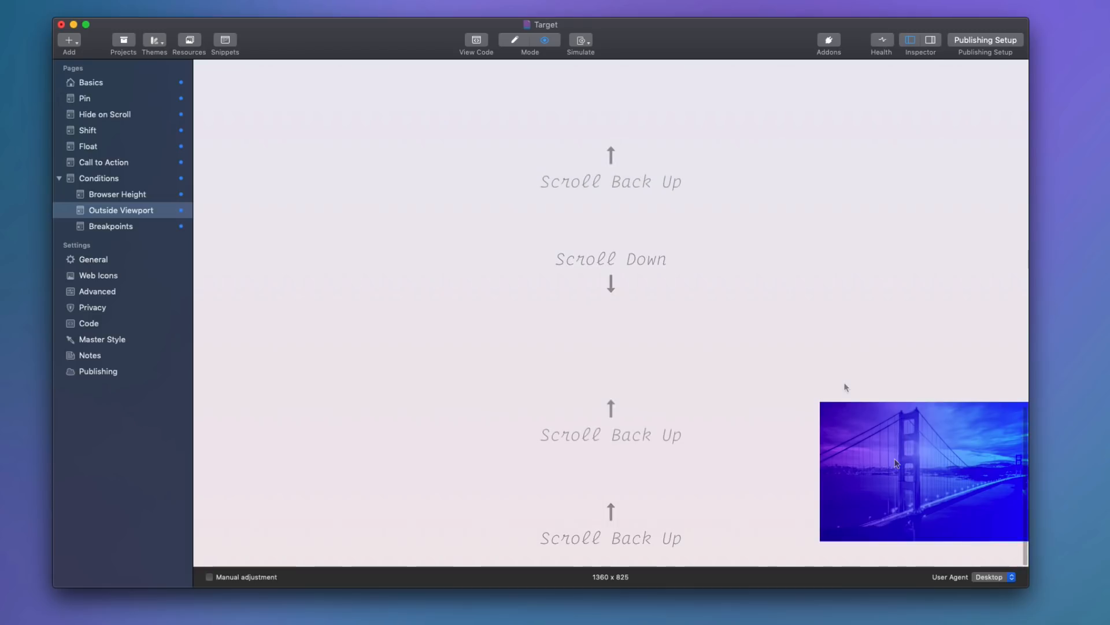
{"action": "scroll", "scroll_direction": "up", "scroll_amount": 3}
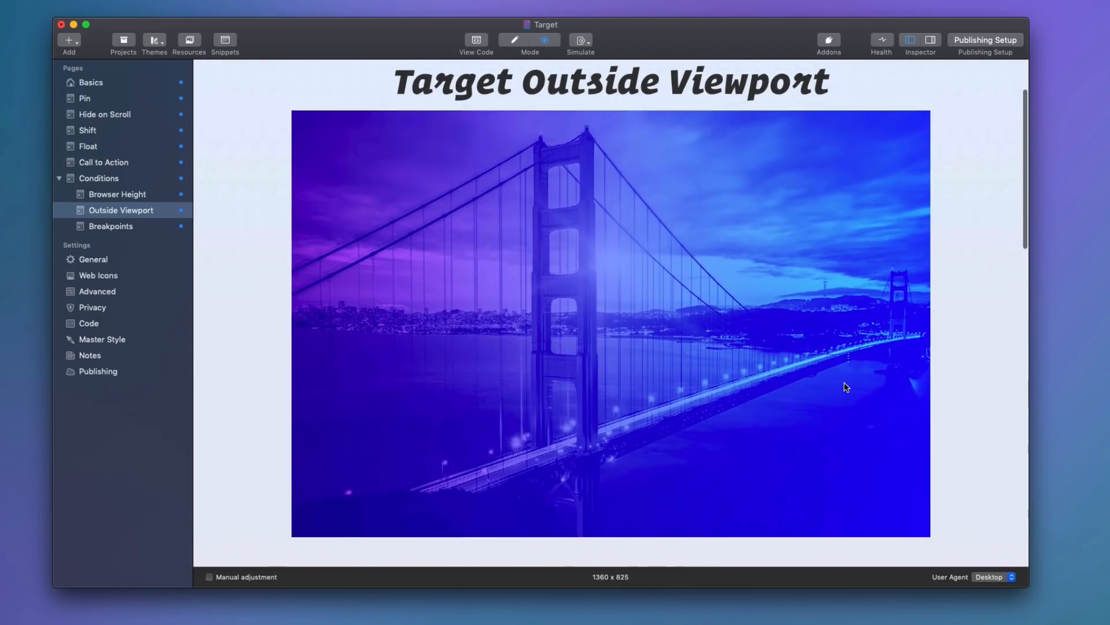
{"action": "scroll", "scroll_direction": "up", "scroll_amount": 3}
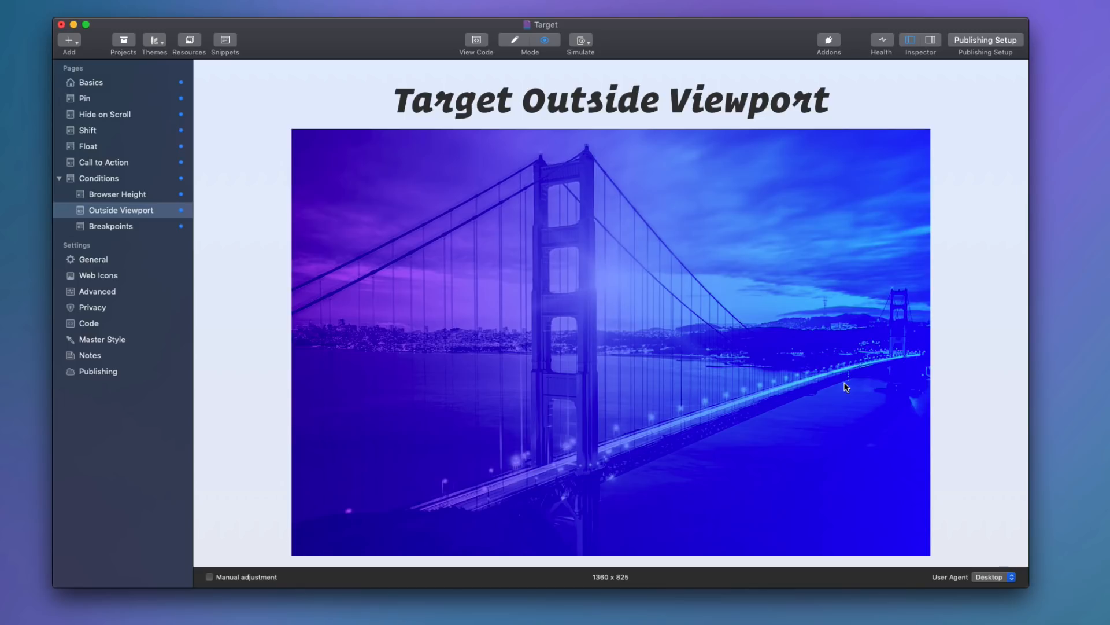
Preview the Breakpoints page with 'Breakpoint Position' and 'Target at Mobile' bars.
{"action": "left_click", "coordinate": [110, 226]}
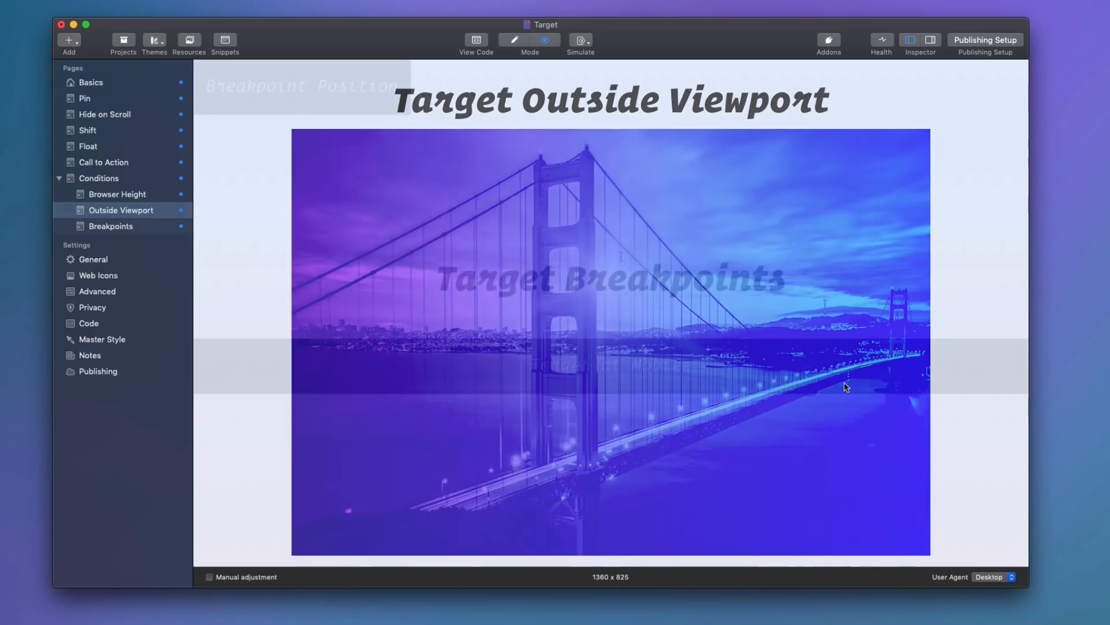
{"action": "left_click", "coordinate": [111, 226]}
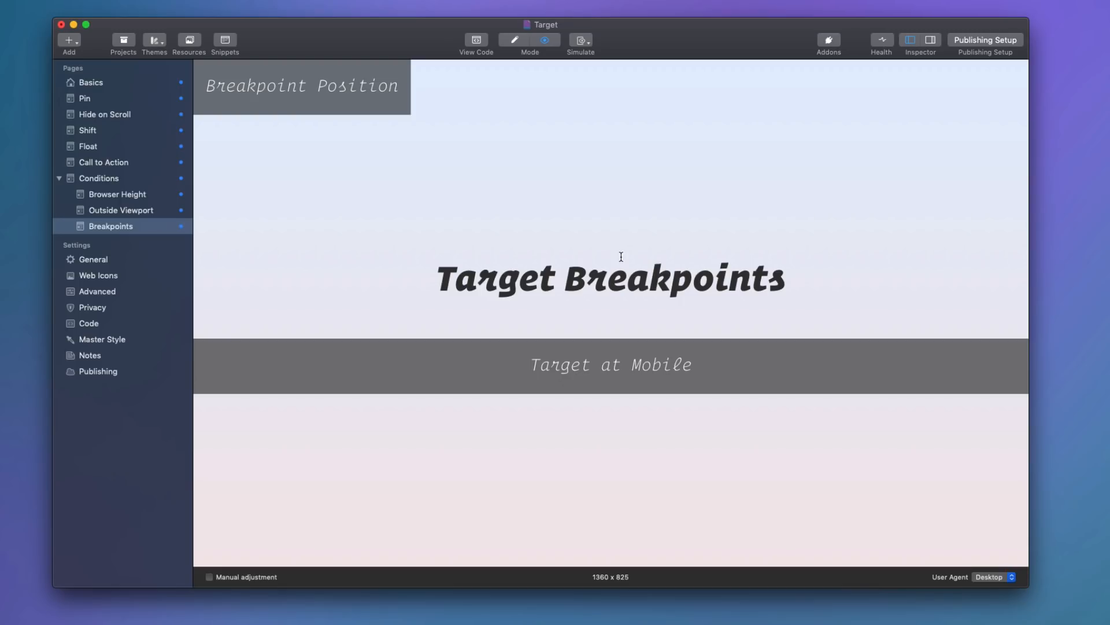
{"action": "mouse_move", "coordinate": [303, 453]}
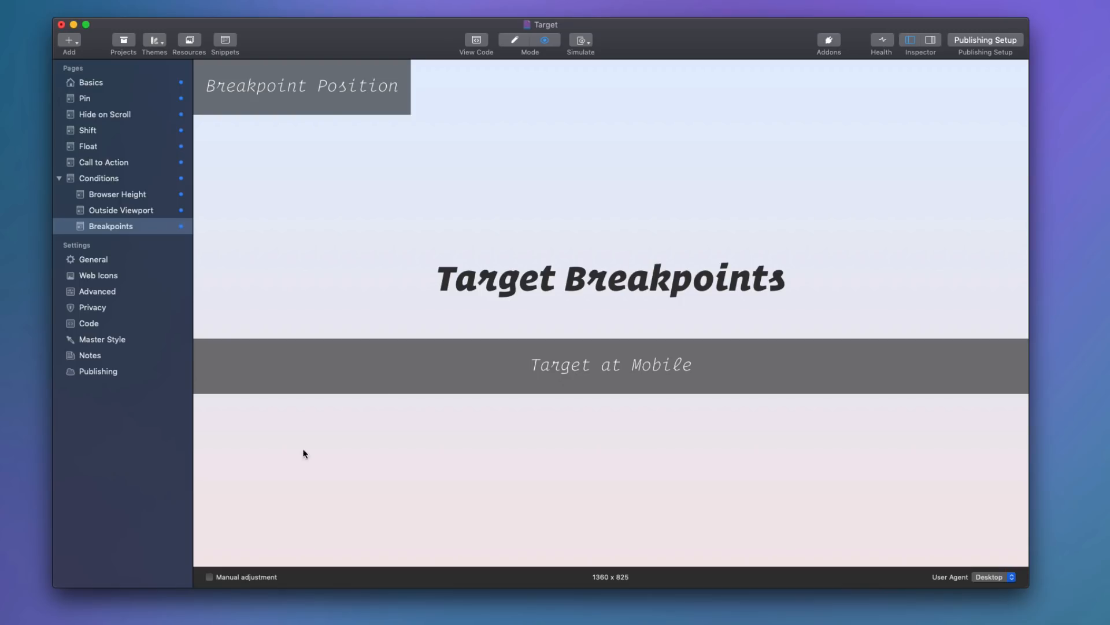
Enable Manual adjustment to preview Breakpoints at 400 x 825 mobile width.
{"action": "left_click", "coordinate": [210, 577]}
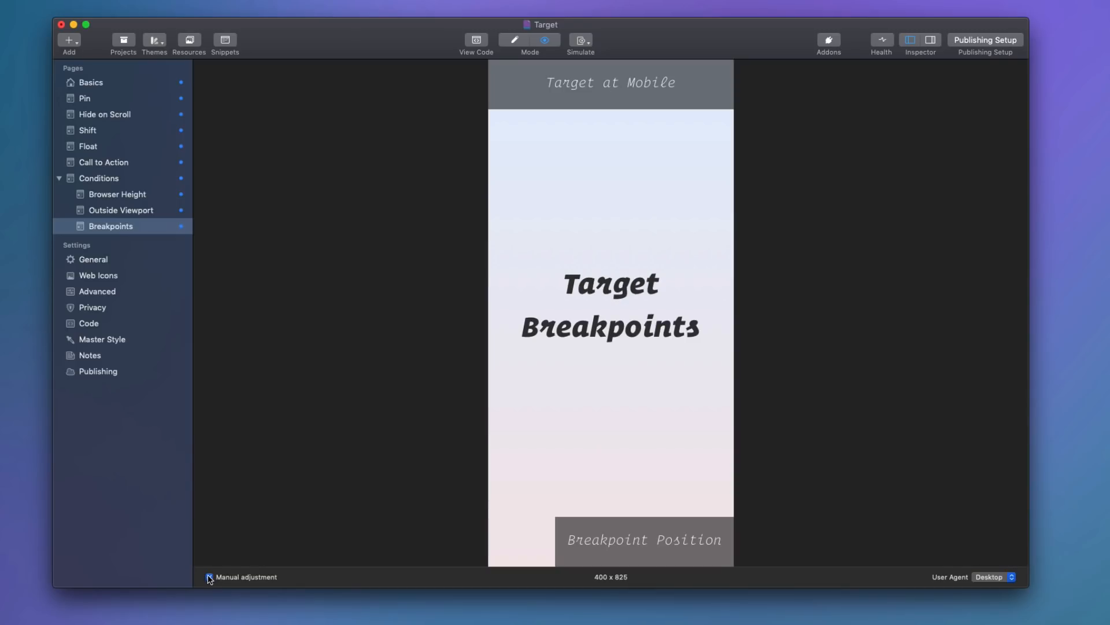
{"action": "left_click", "coordinate": [209, 577]}
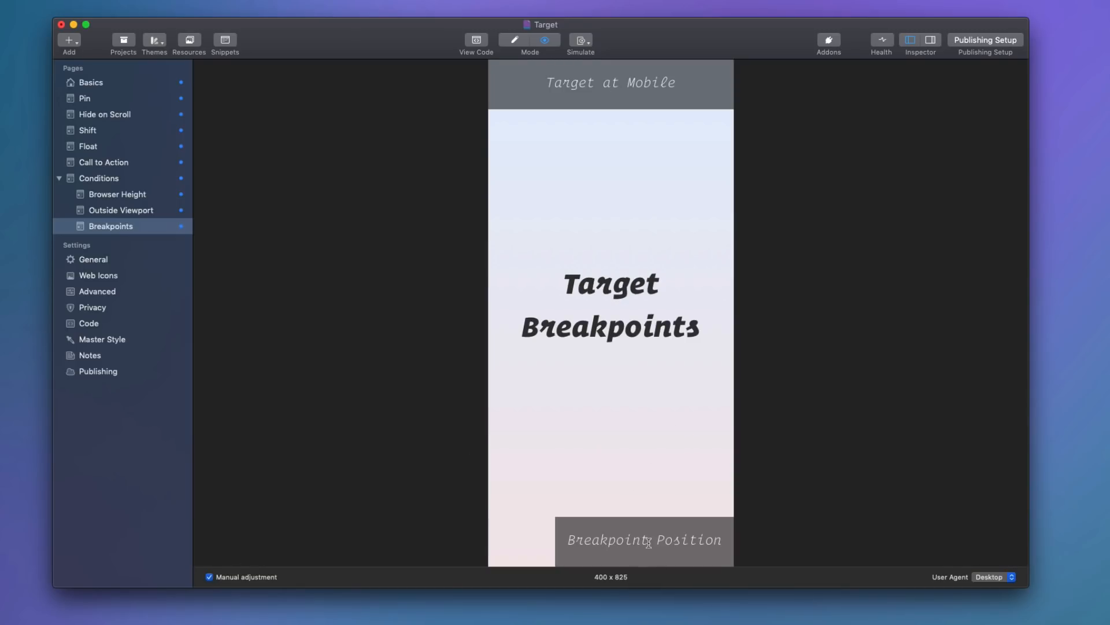
{"action": "mouse_move", "coordinate": [624, 435]}
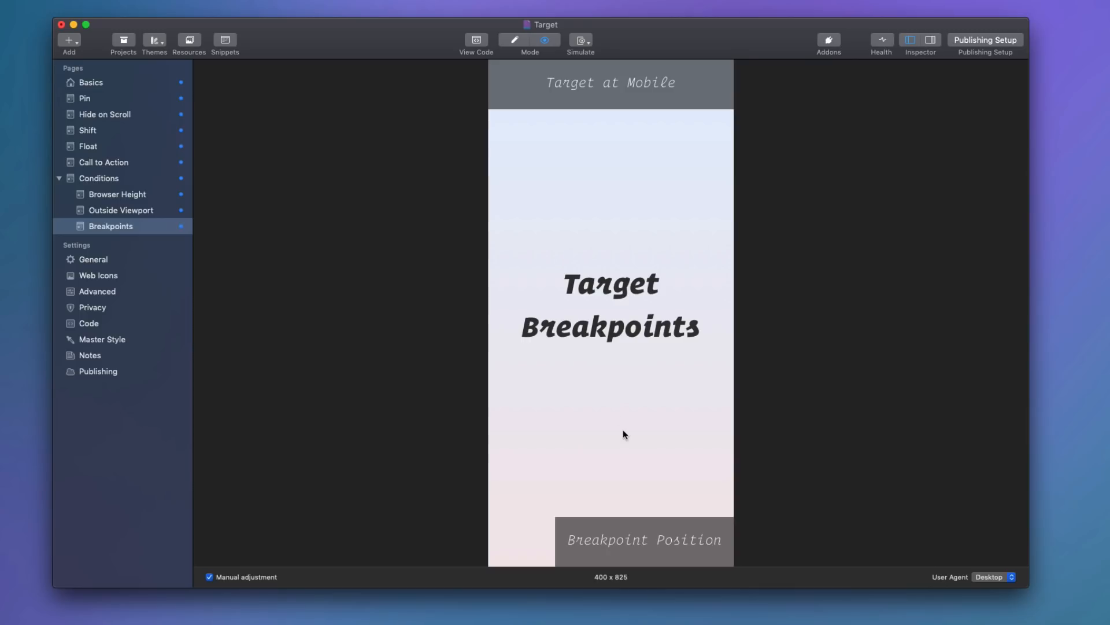
{"action": "mouse_move", "coordinate": [579, 74]}
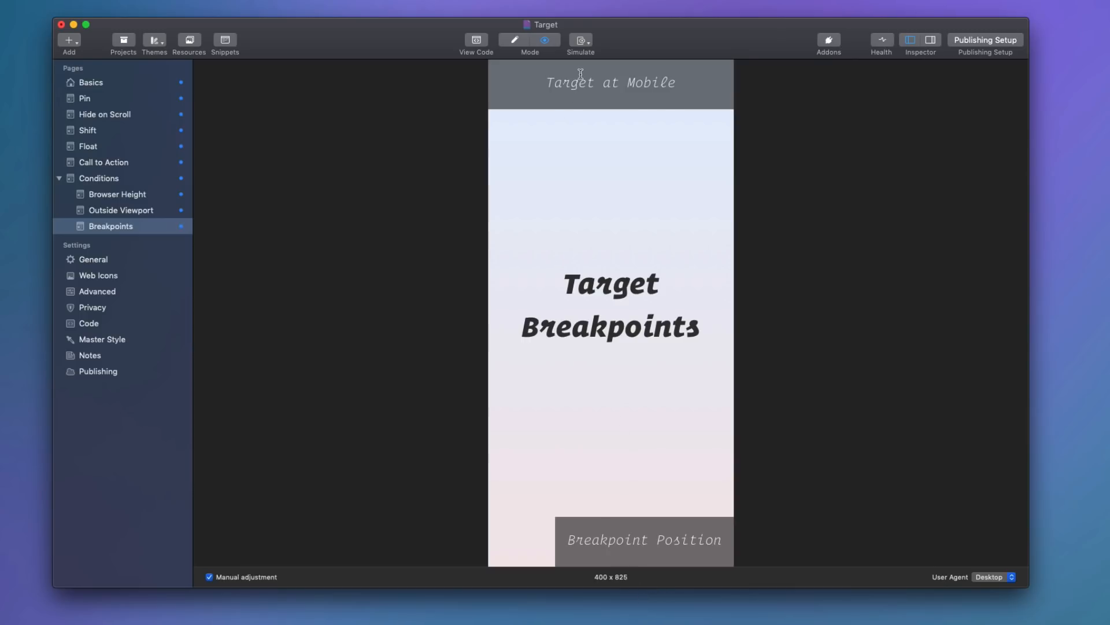
{"action": "mouse_move", "coordinate": [552, 373]}
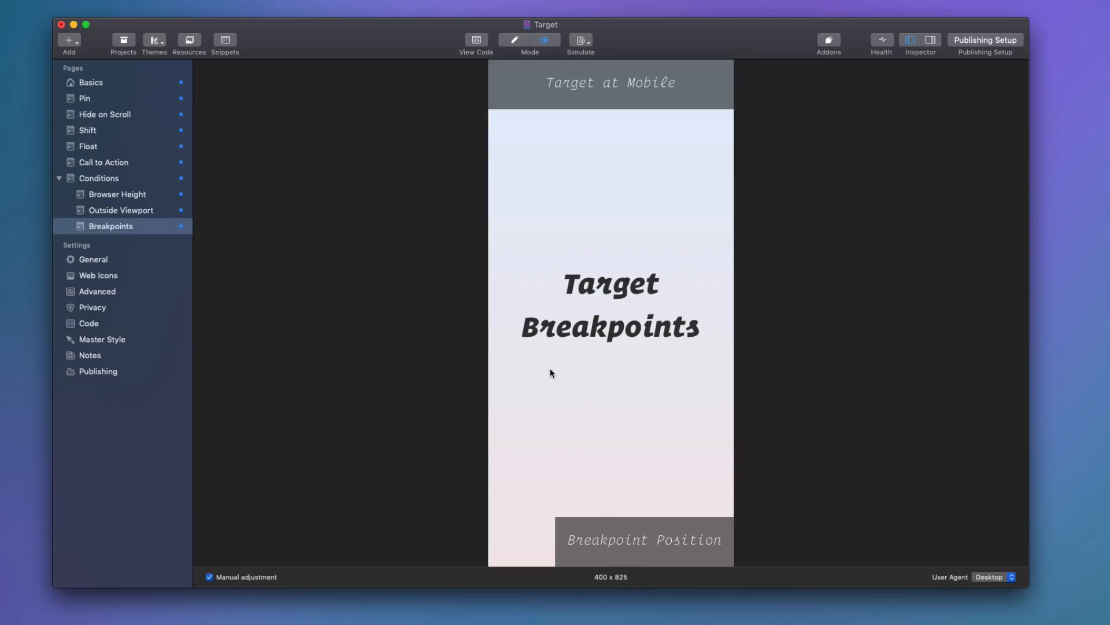
{"action": "mouse_move", "coordinate": [558, 373]}
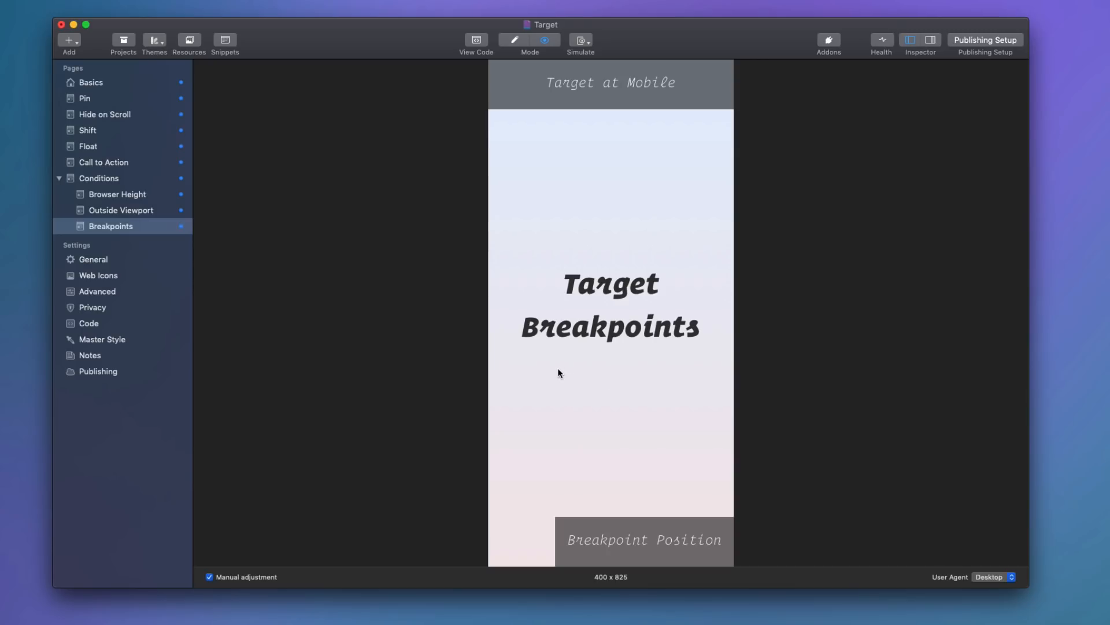
{"action": "mouse_move", "coordinate": [635, 73]}
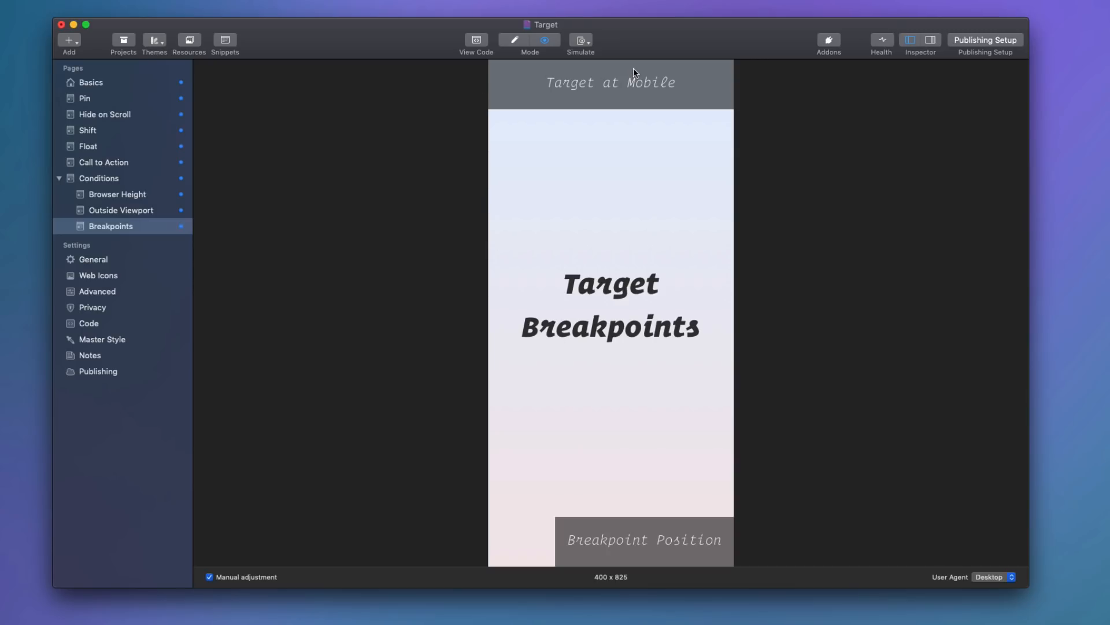
{"action": "mouse_move", "coordinate": [617, 170]}
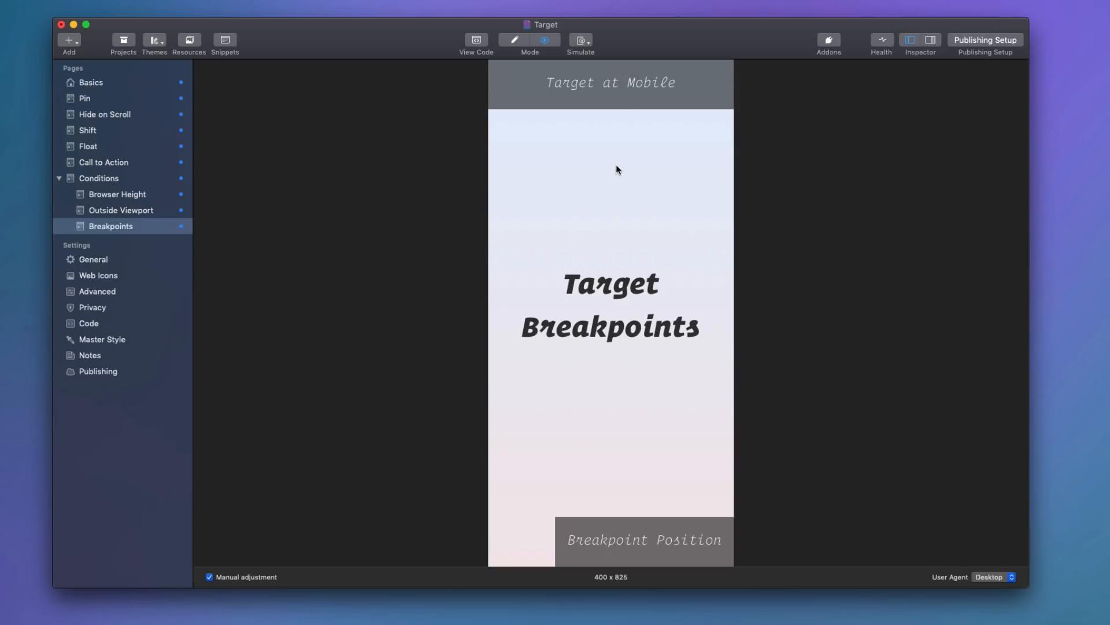